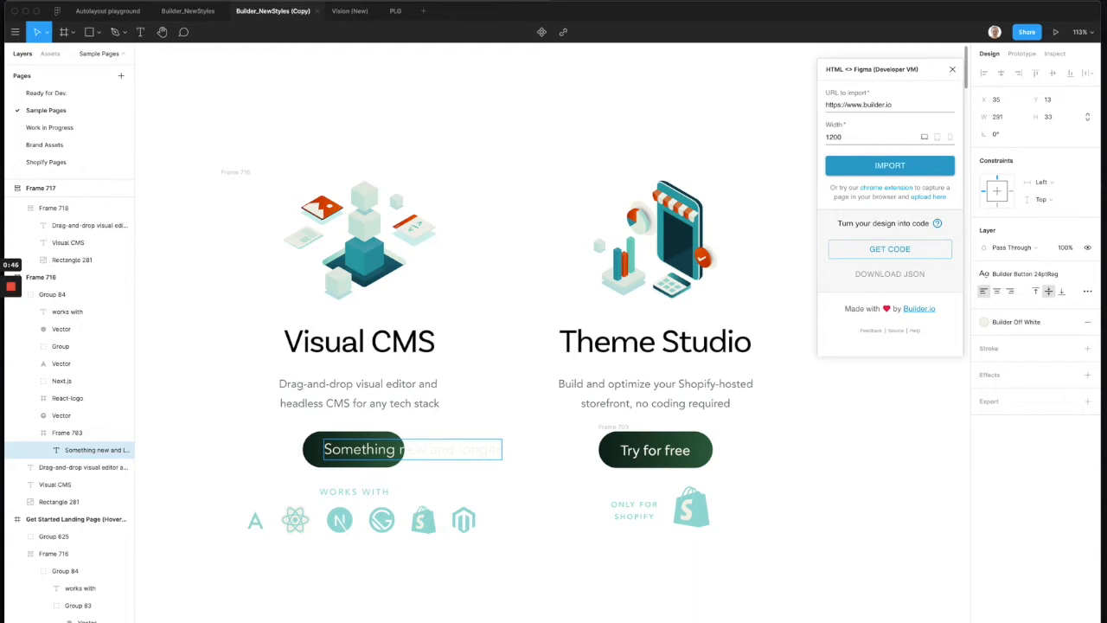
Relabel the Visual CMS button, first to "New text" and then to "Change text".
type("New text")
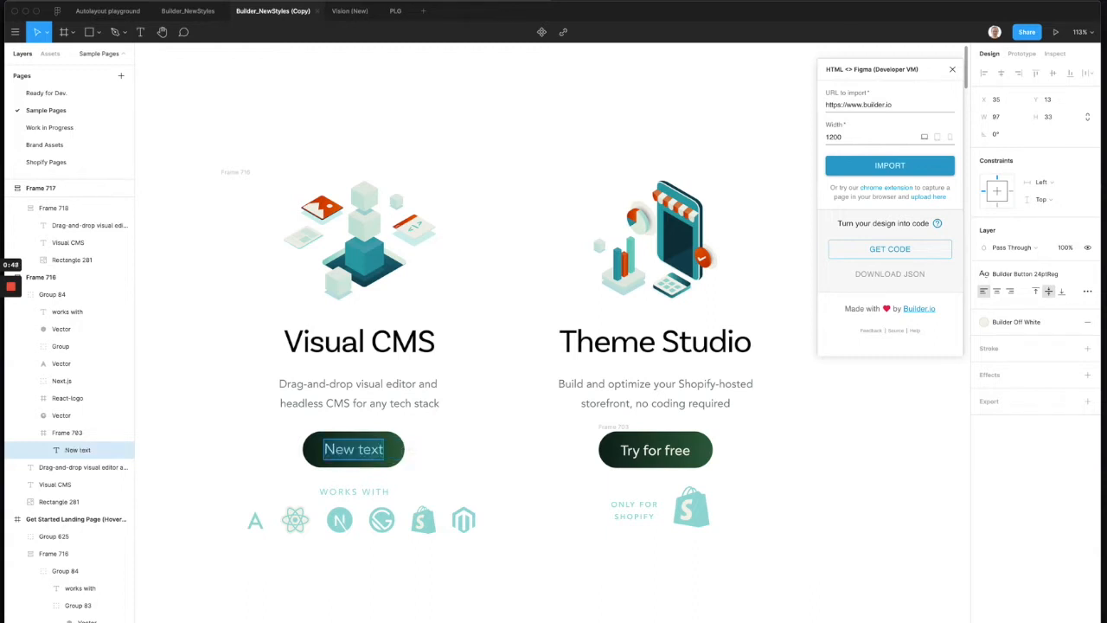
left_click(353, 450)
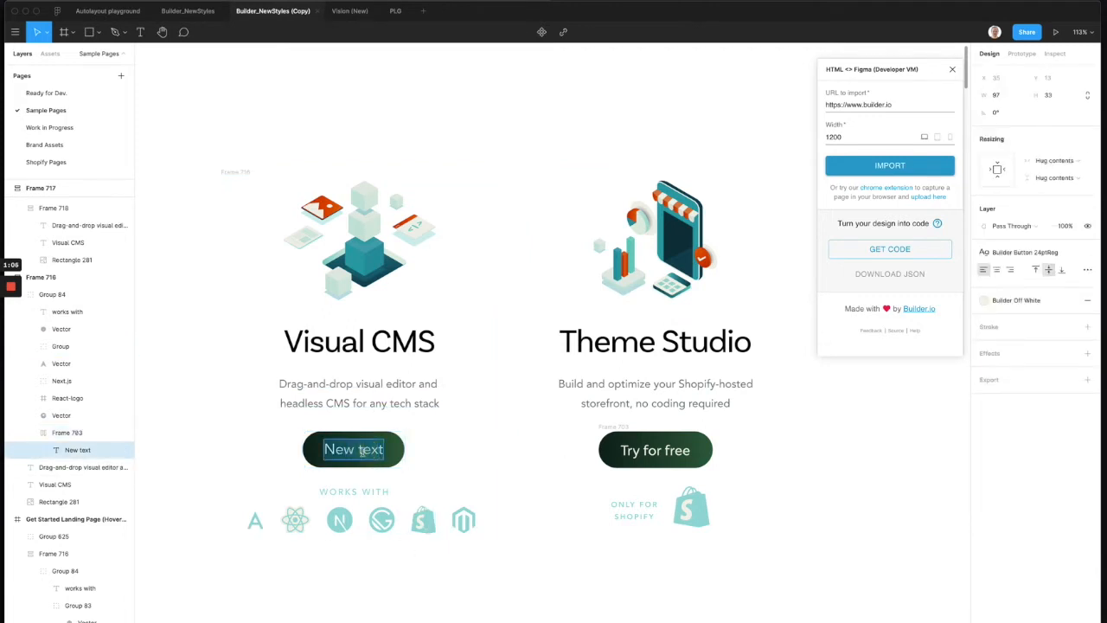
type("Change text")
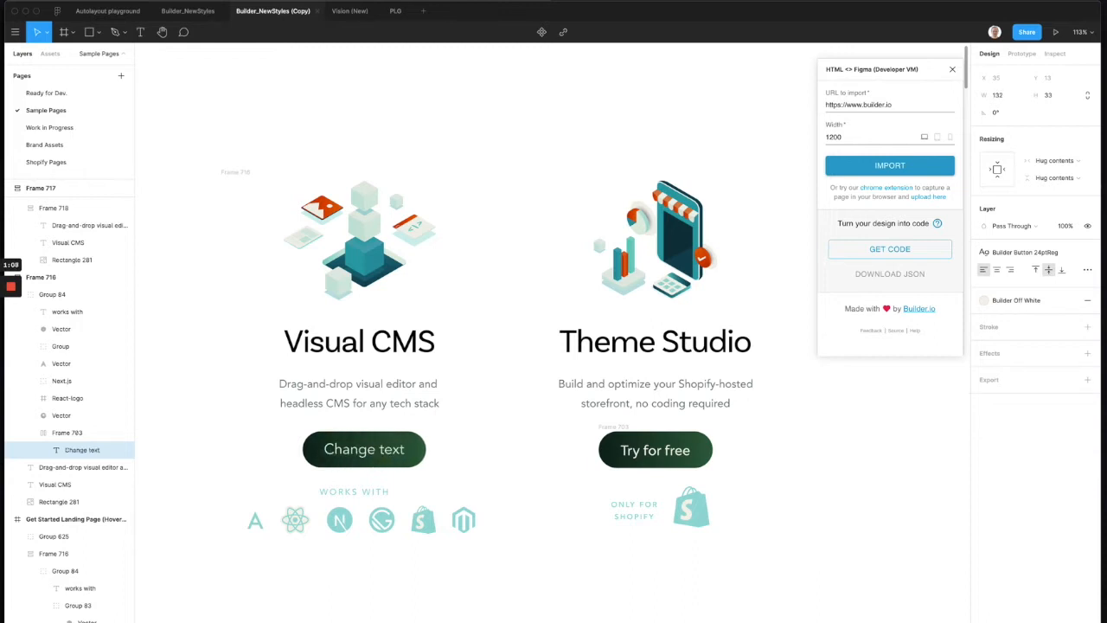
left_click(364, 450)
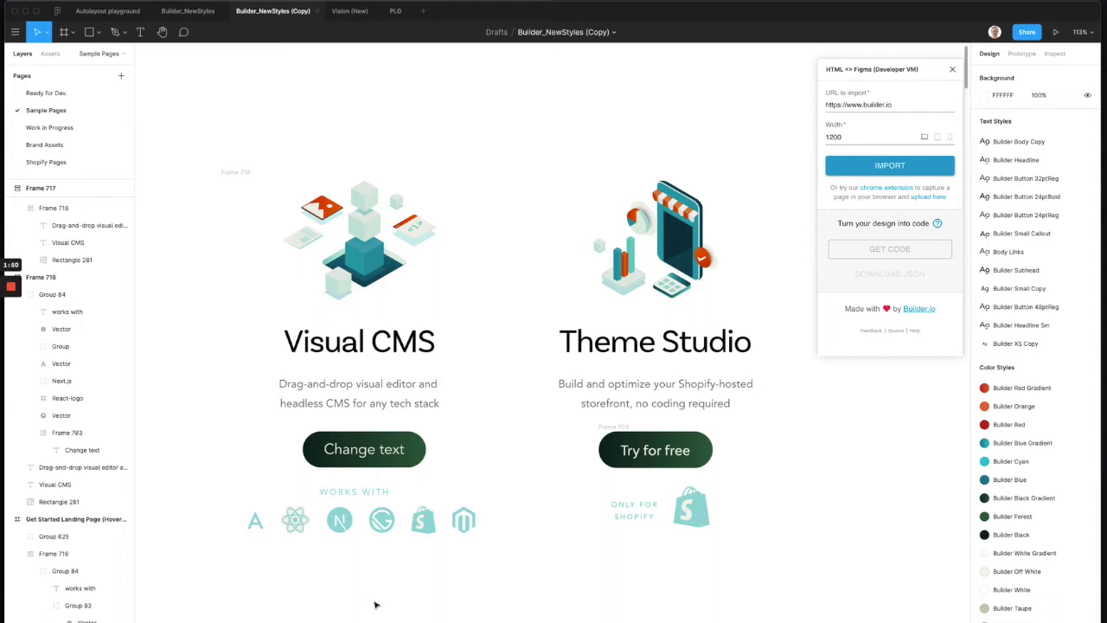
left_click(90, 31)
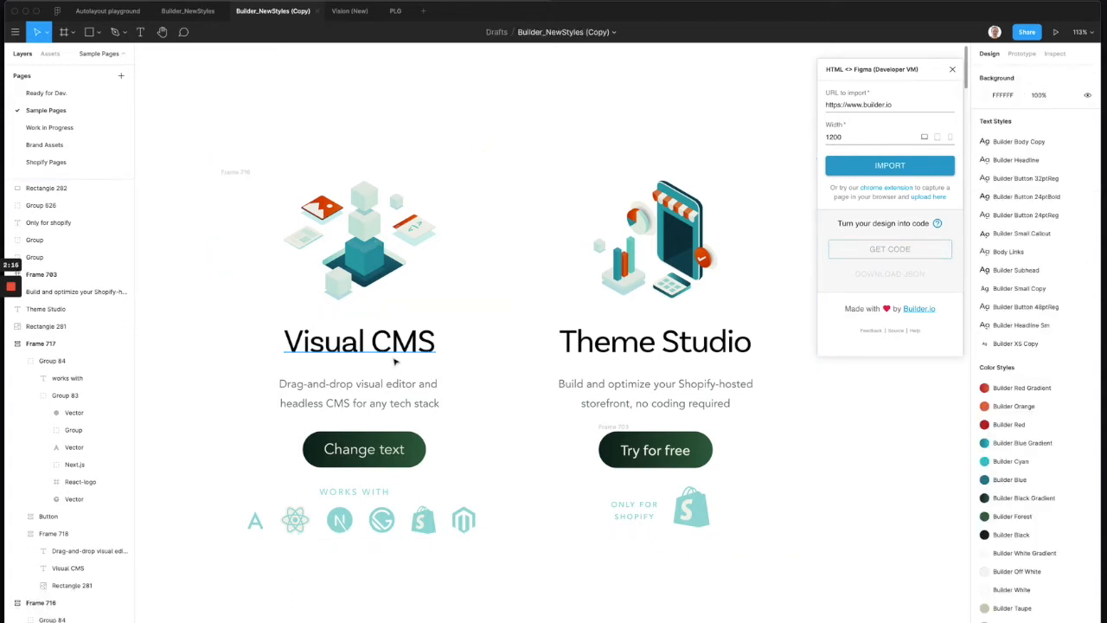
mouse_move(377, 350)
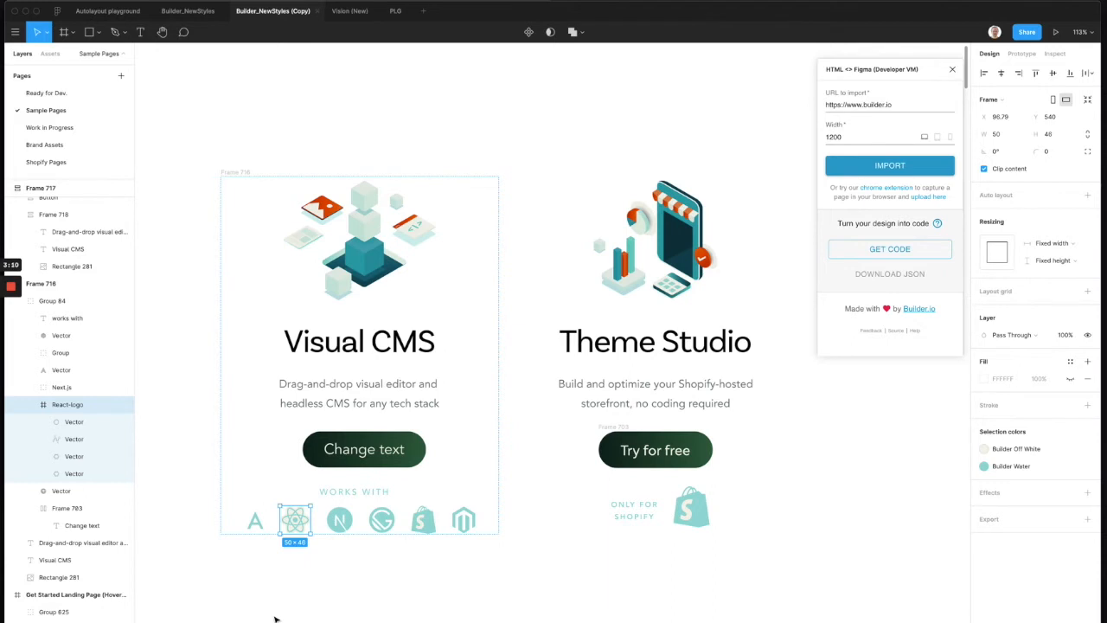
mouse_move(207, 107)
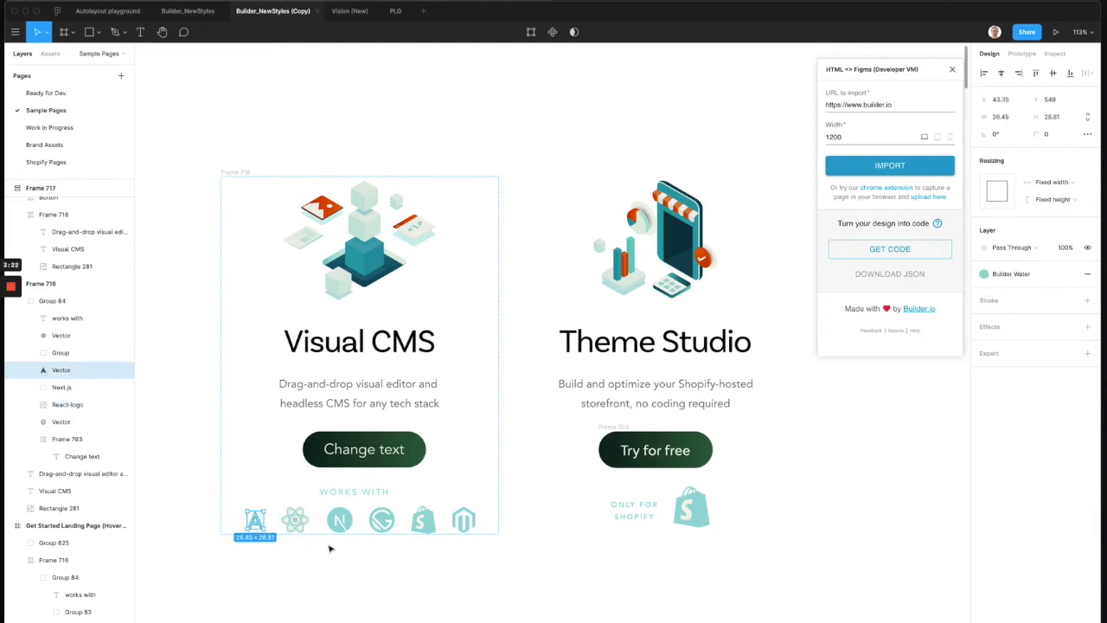
Rasterize the Angular and Magento logos via the Quick Actions 'raster' command.
left_click(14, 31)
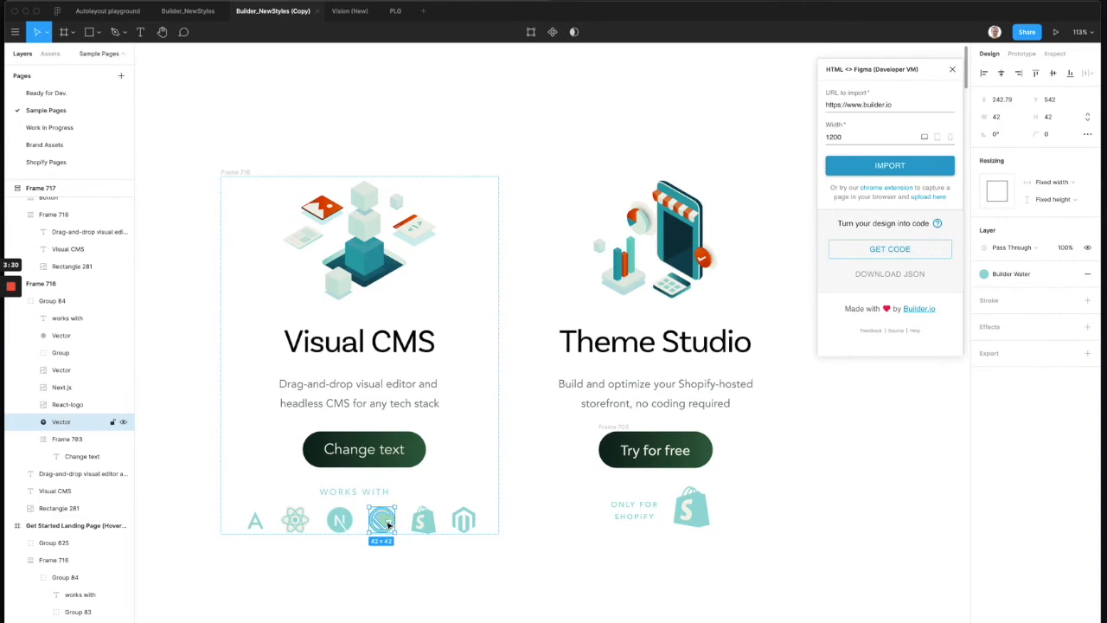
left_click(422, 519)
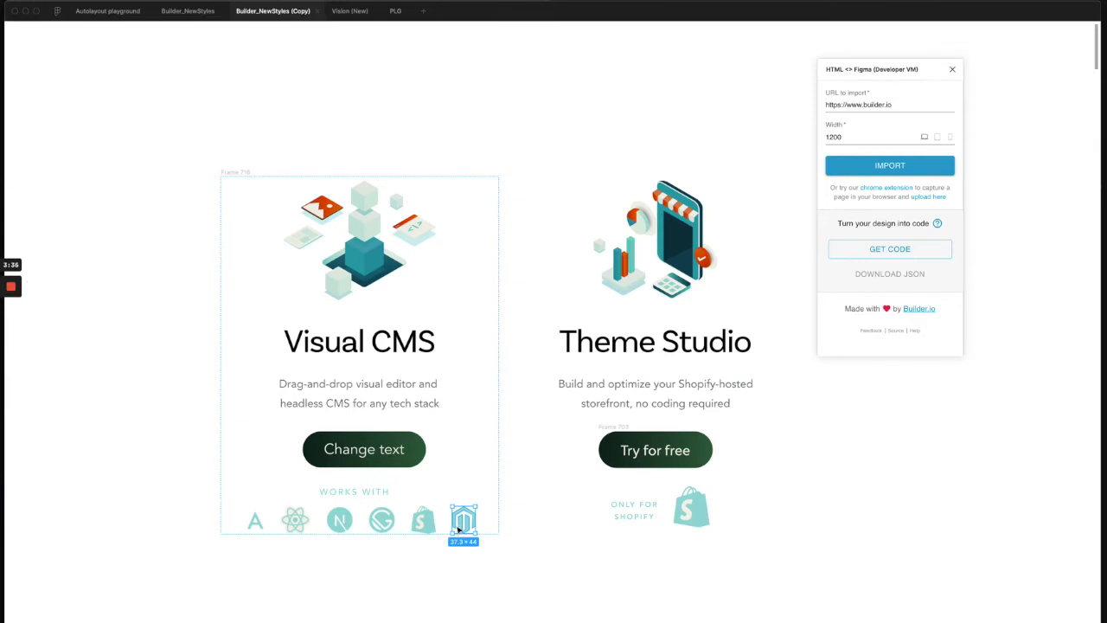
type("raster")
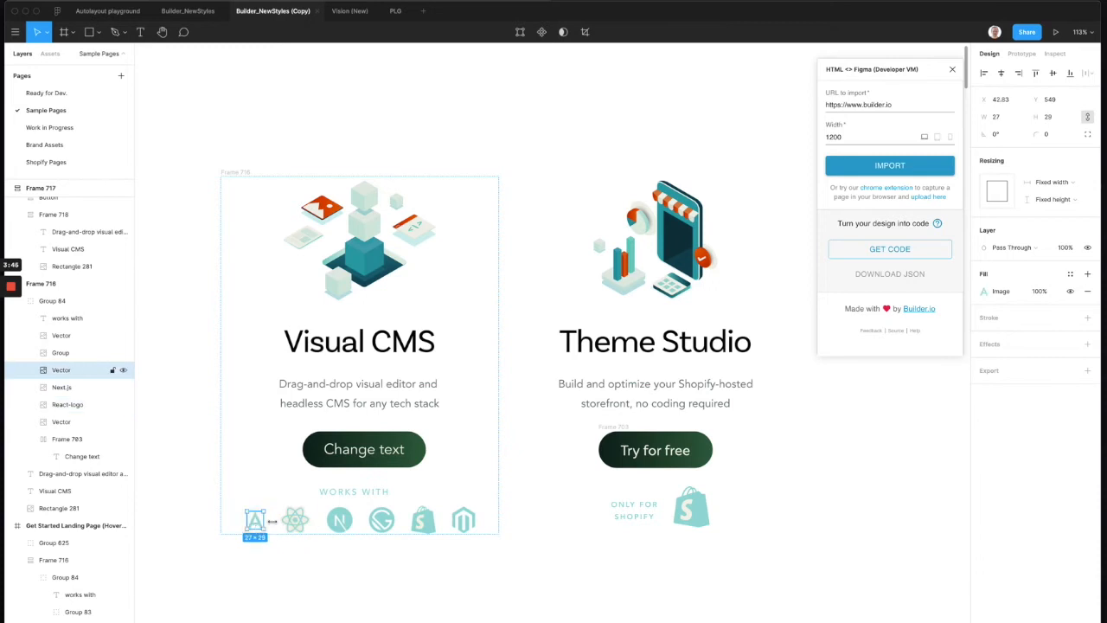
Select the React and remaining logos and wrap the logo row in an auto-layout frame.
left_click(294, 520)
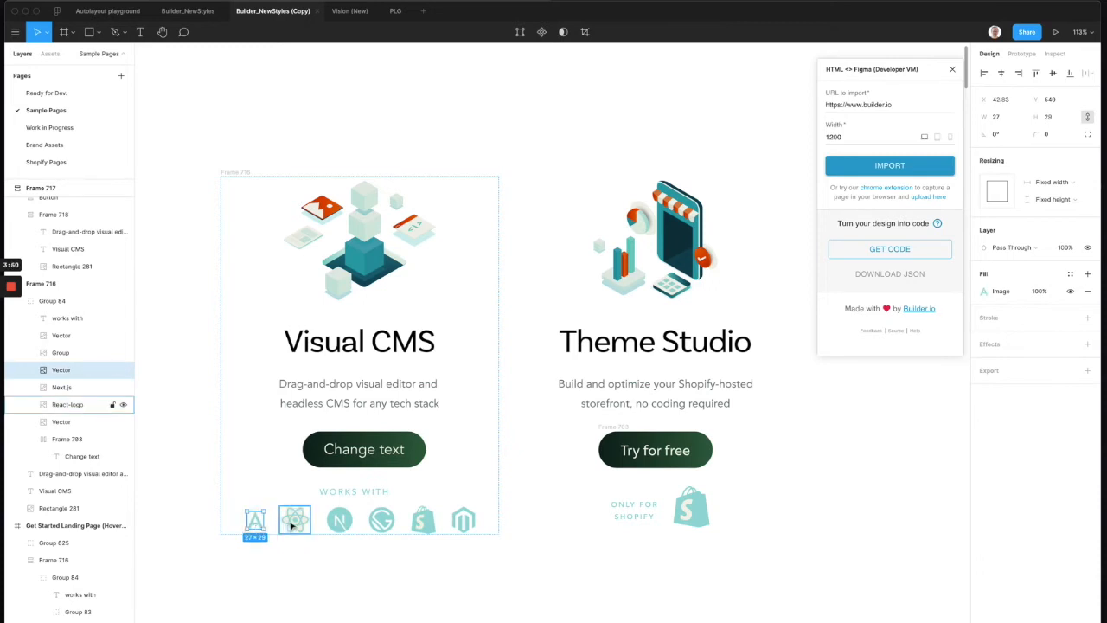
left_click(339, 519)
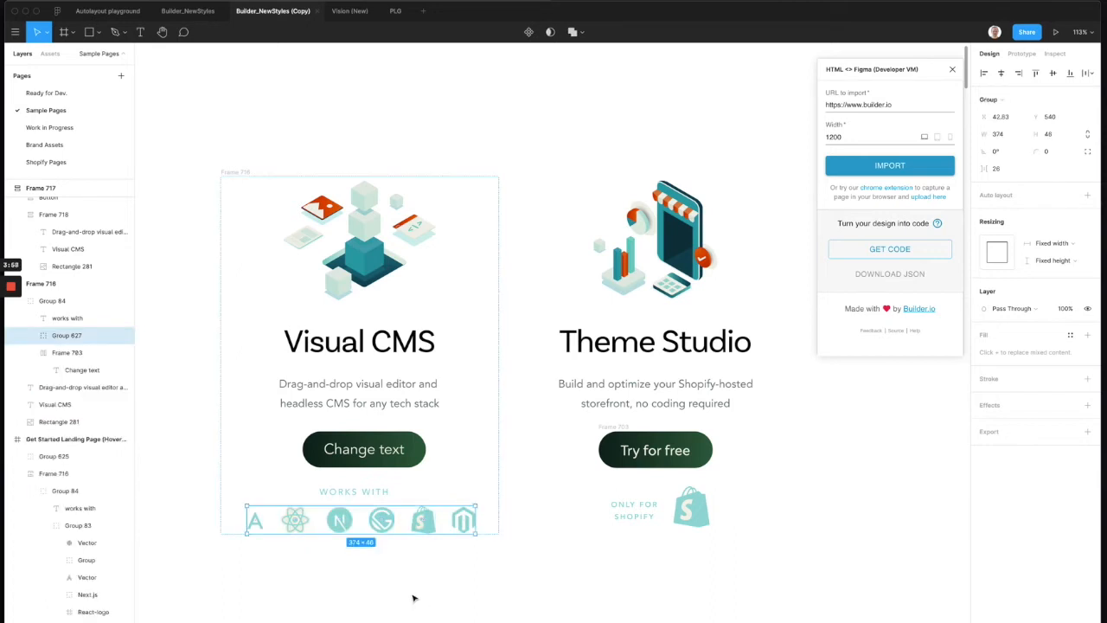
mouse_move(1089, 338)
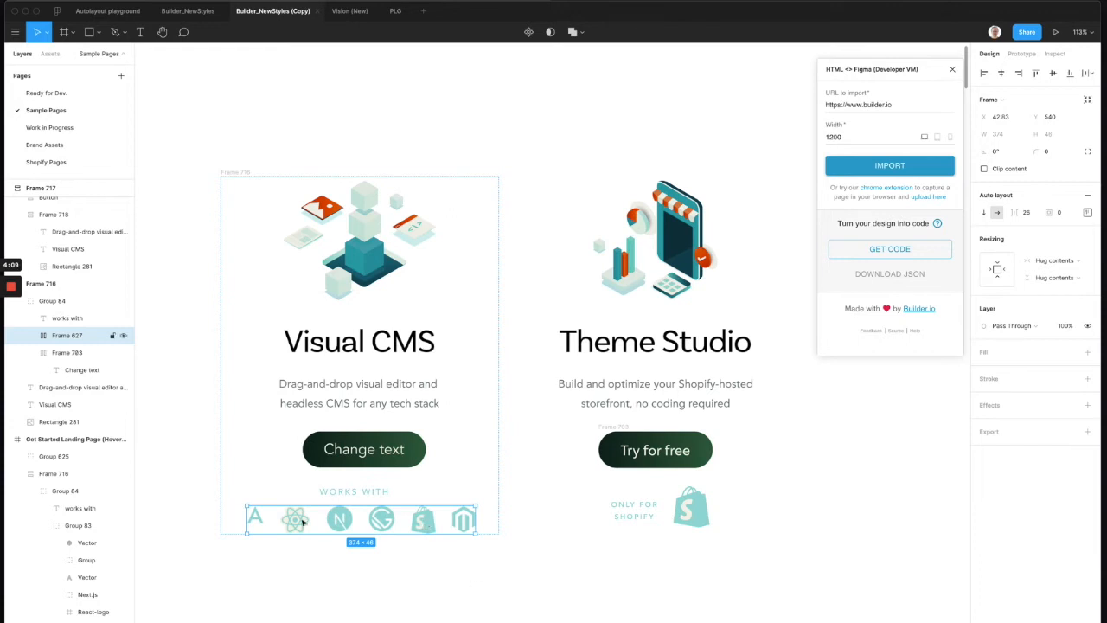
mouse_move(1017, 367)
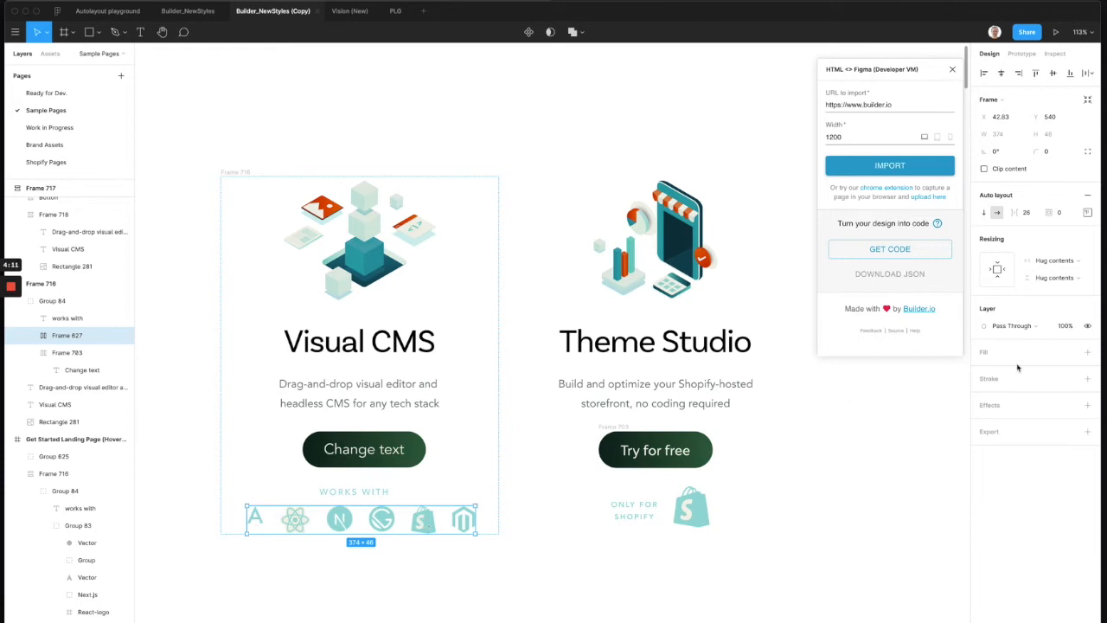
left_click(1087, 211)
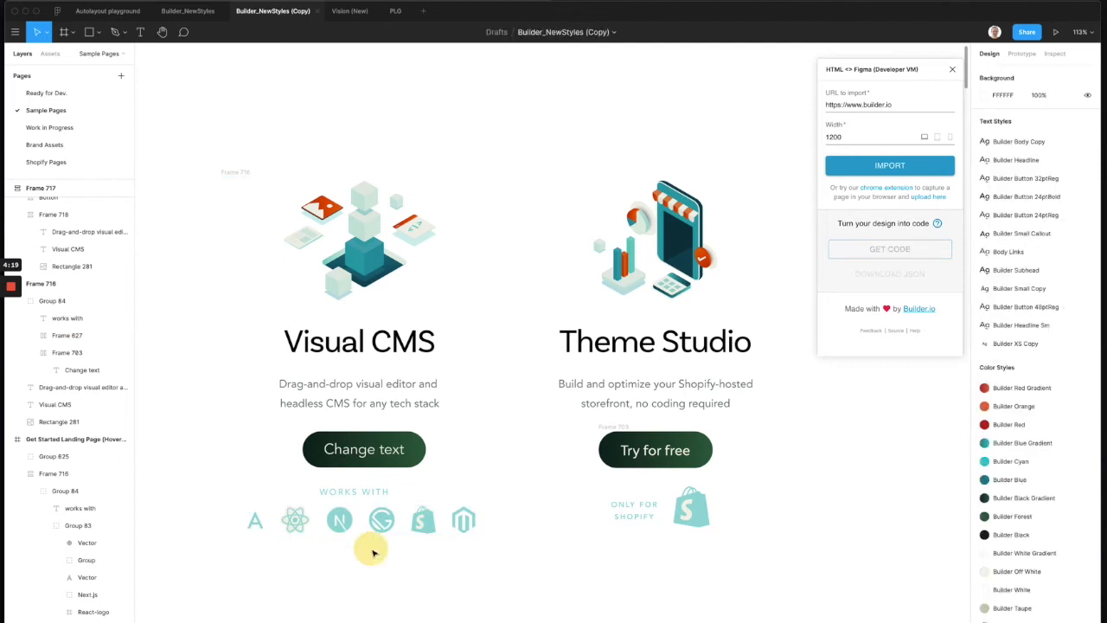
mouse_move(409, 572)
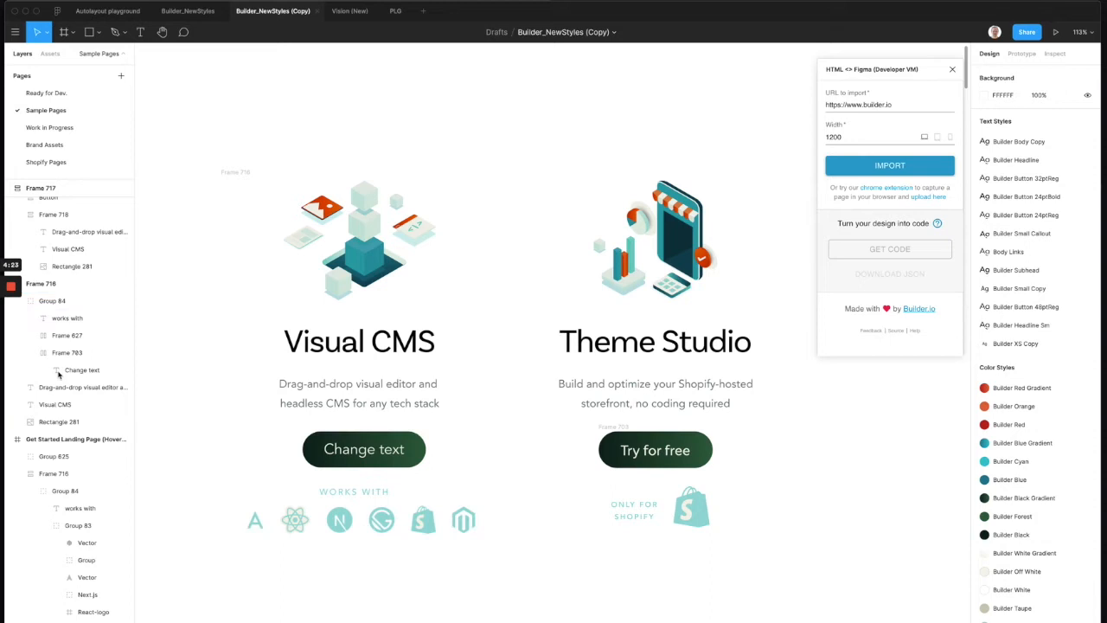
left_click(256, 519)
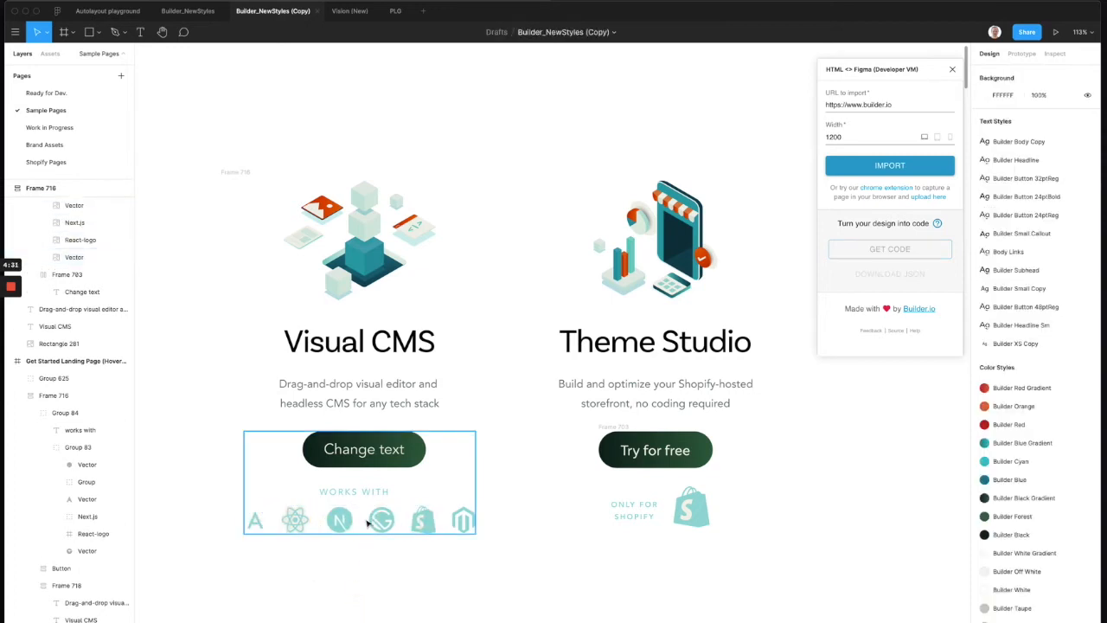
Turn the button-and-logos group inside the Visual CMS card into an auto-layout frame.
left_click(353, 491)
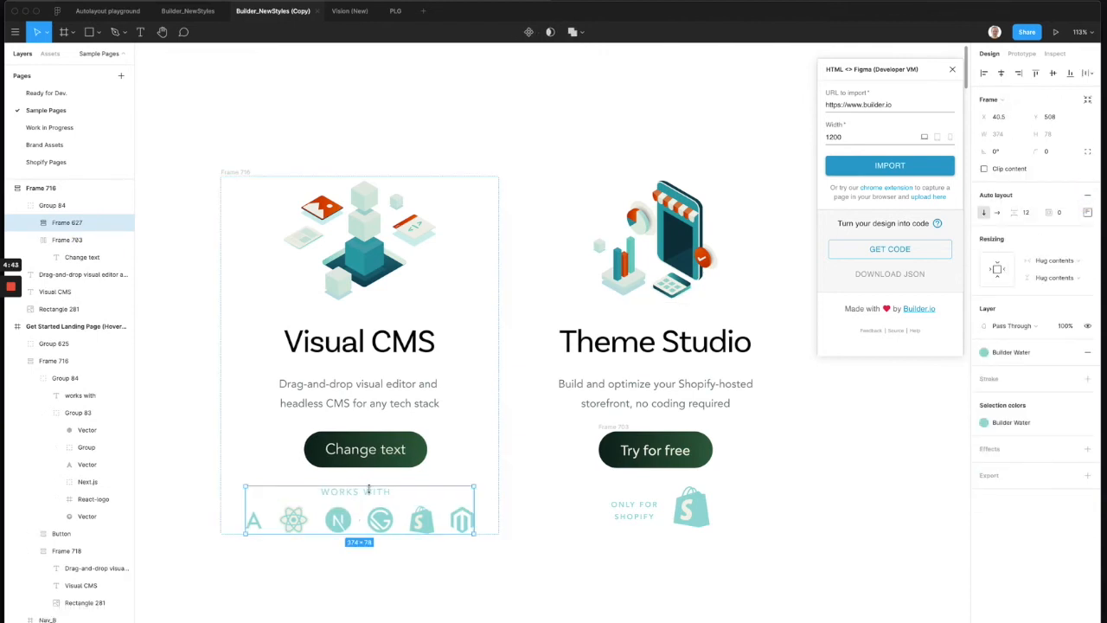
left_click(52, 204)
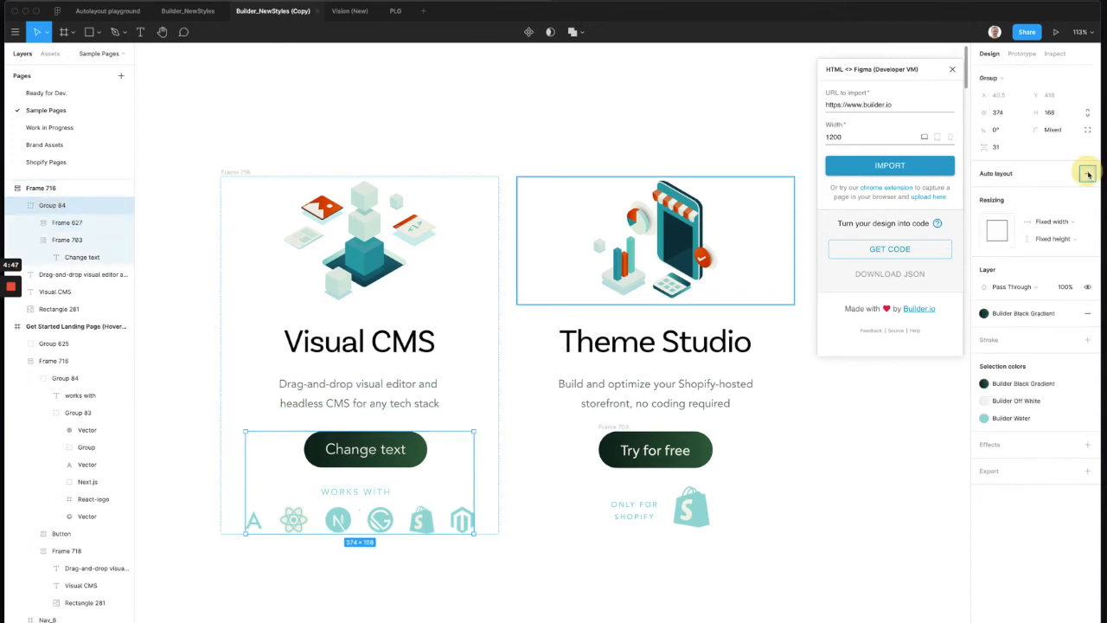
left_click(1088, 173)
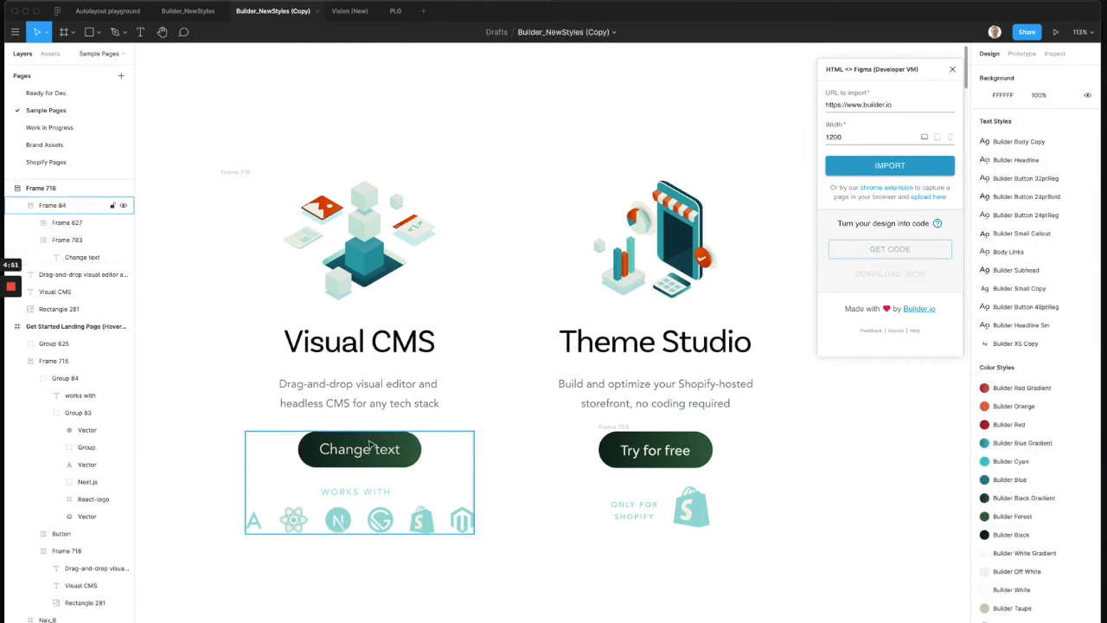
Make the whole Visual CMS card auto layout with its illustration image filling the card width.
left_click(51, 204)
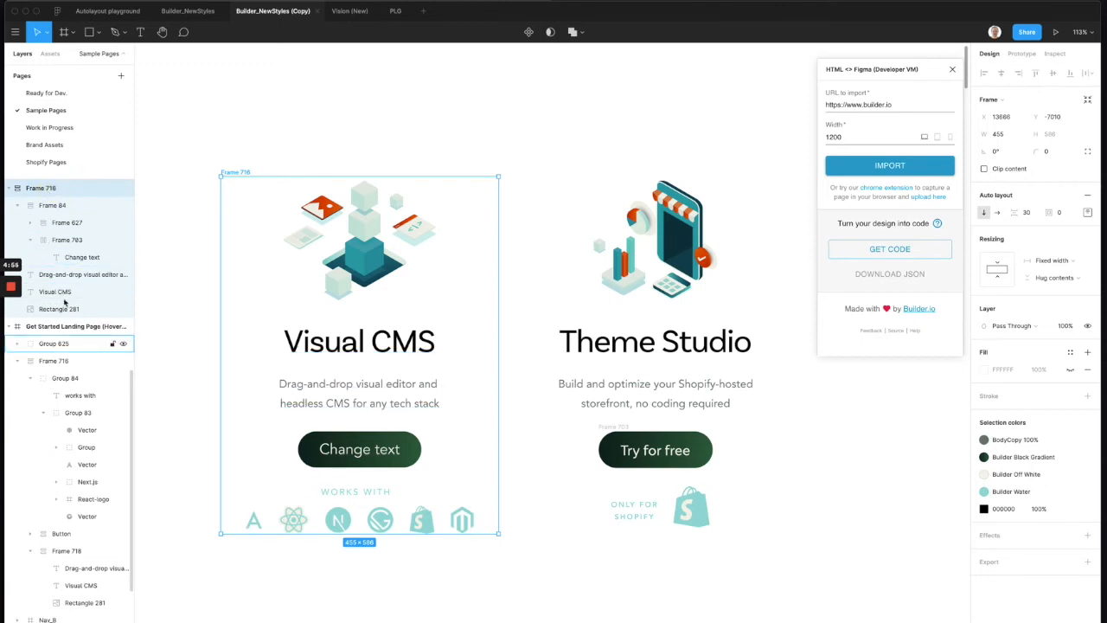
left_click(360, 395)
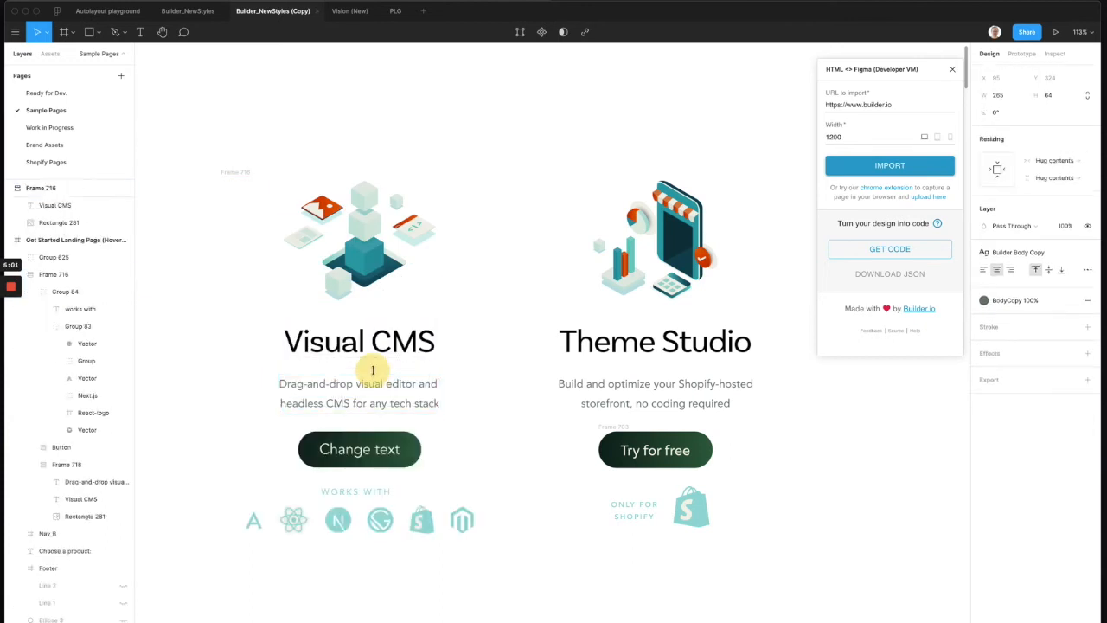
left_click(42, 187)
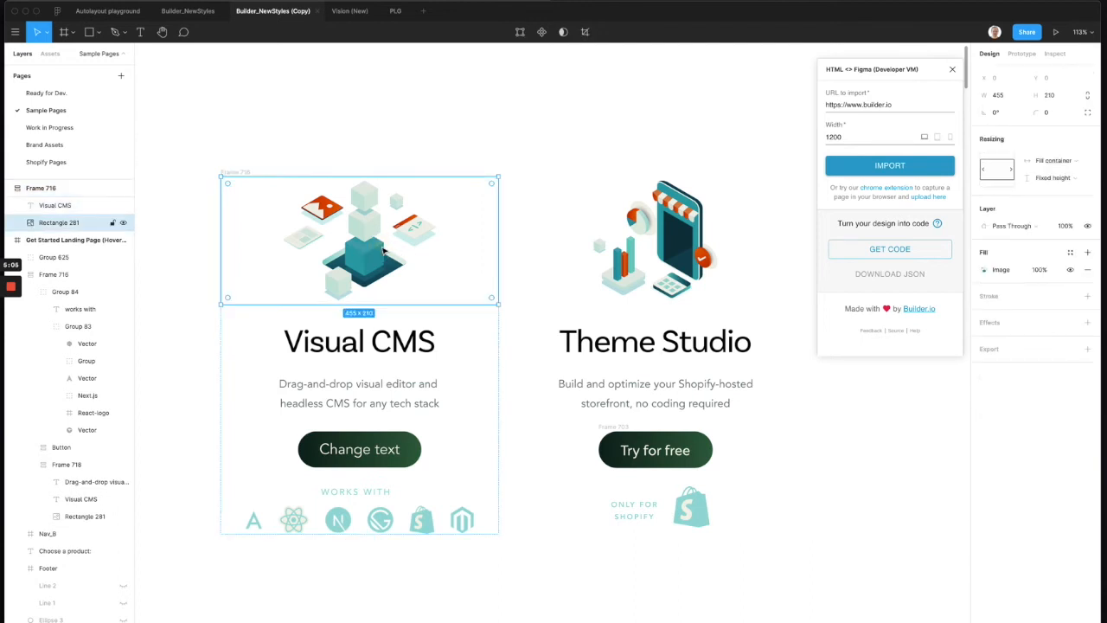
mouse_move(355, 277)
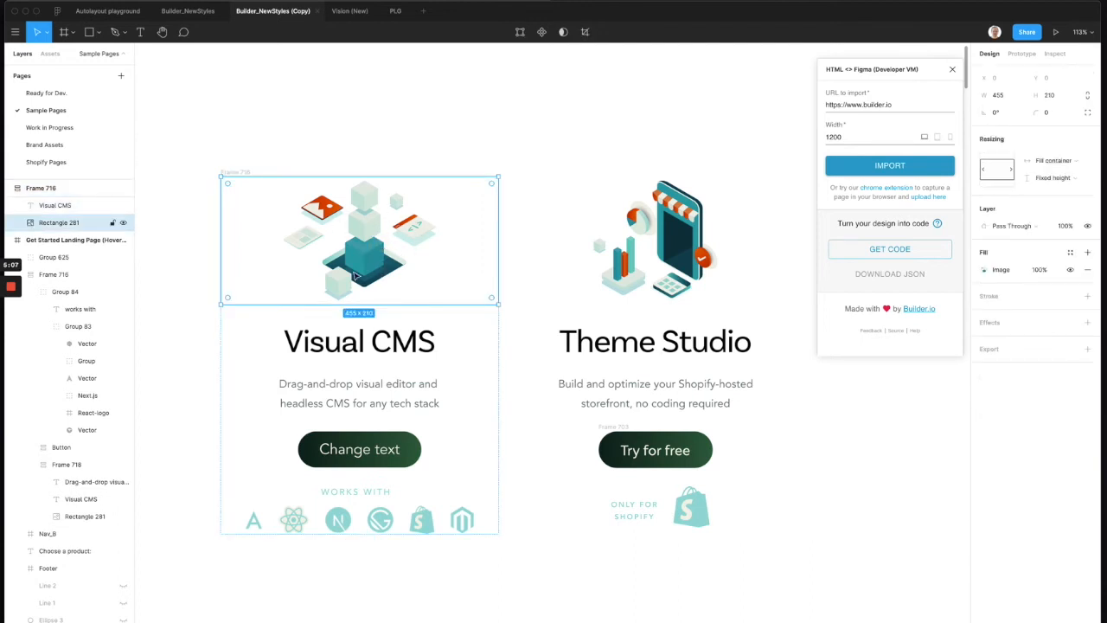
mouse_move(448, 242)
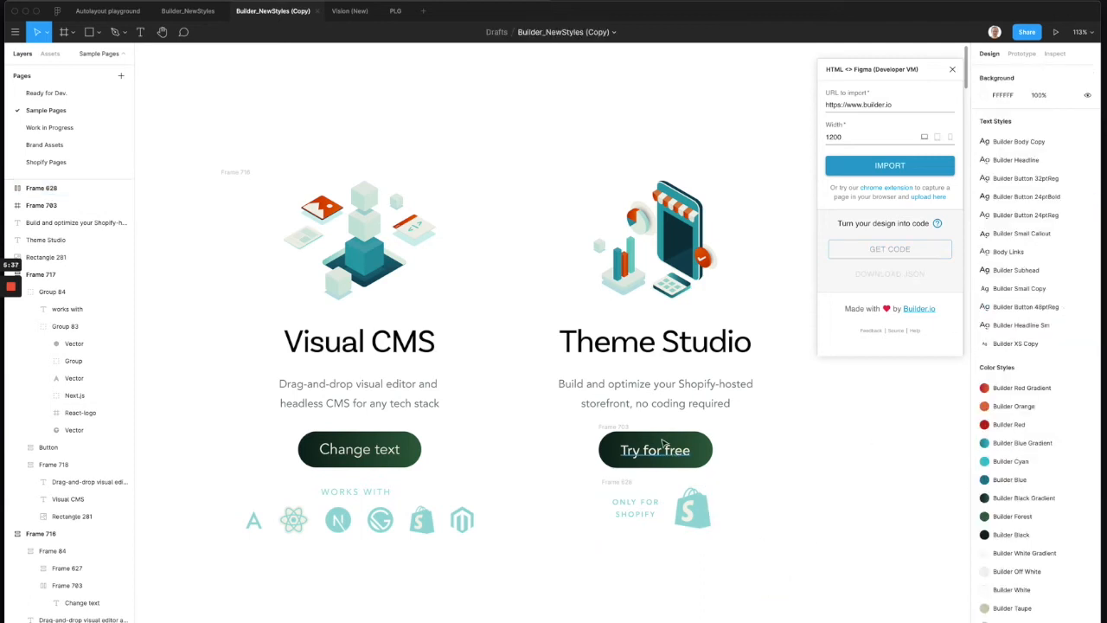
Wrap the Theme Studio card's contents in their own auto-layout frame.
left_click(654, 450)
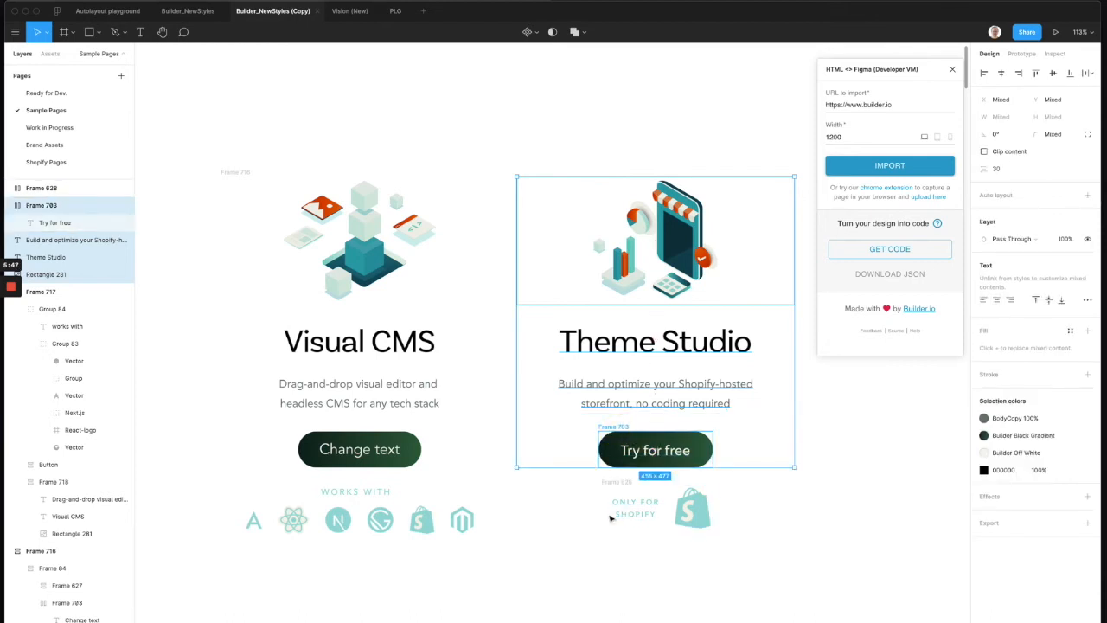
mouse_move(588, 499)
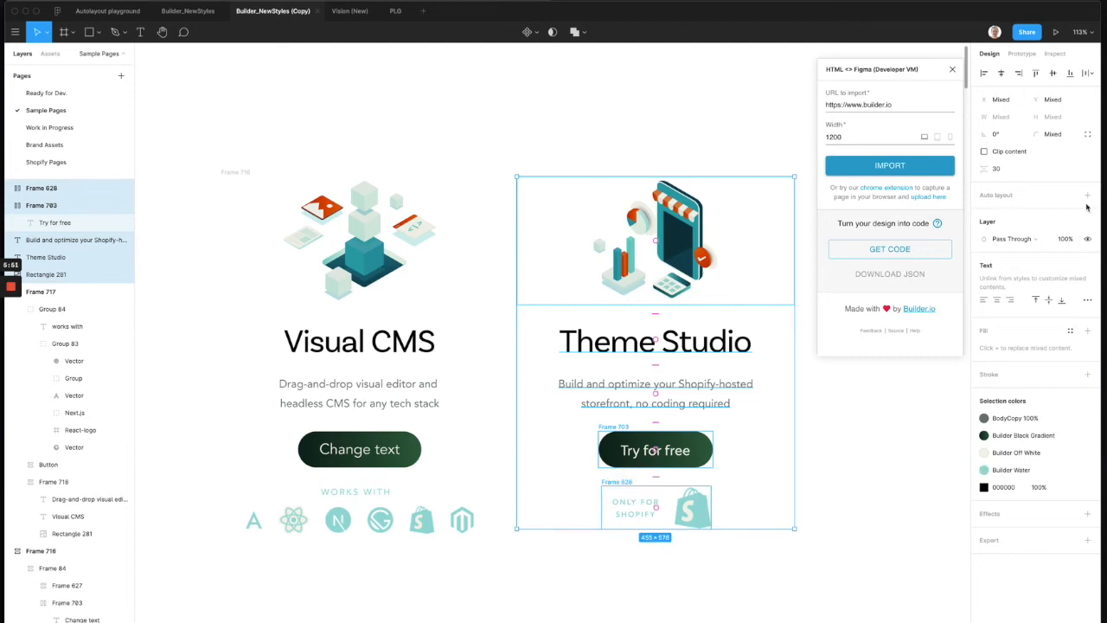
left_click(1087, 211)
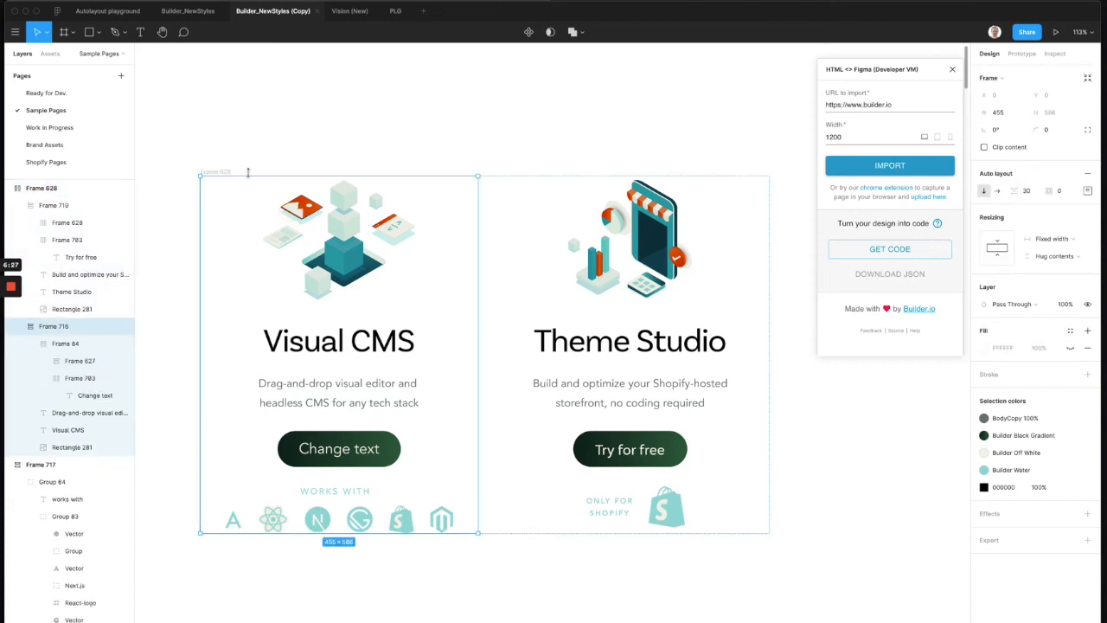
Arrange both cards side by side in a shared horizontal auto-layout frame.
left_click(67, 429)
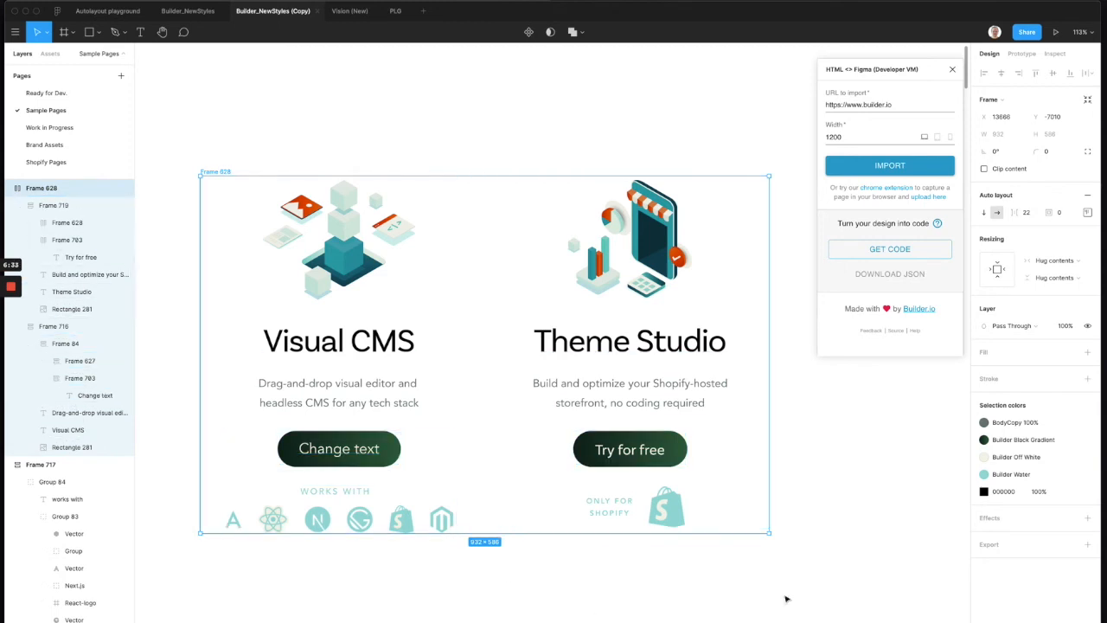
left_click(889, 103)
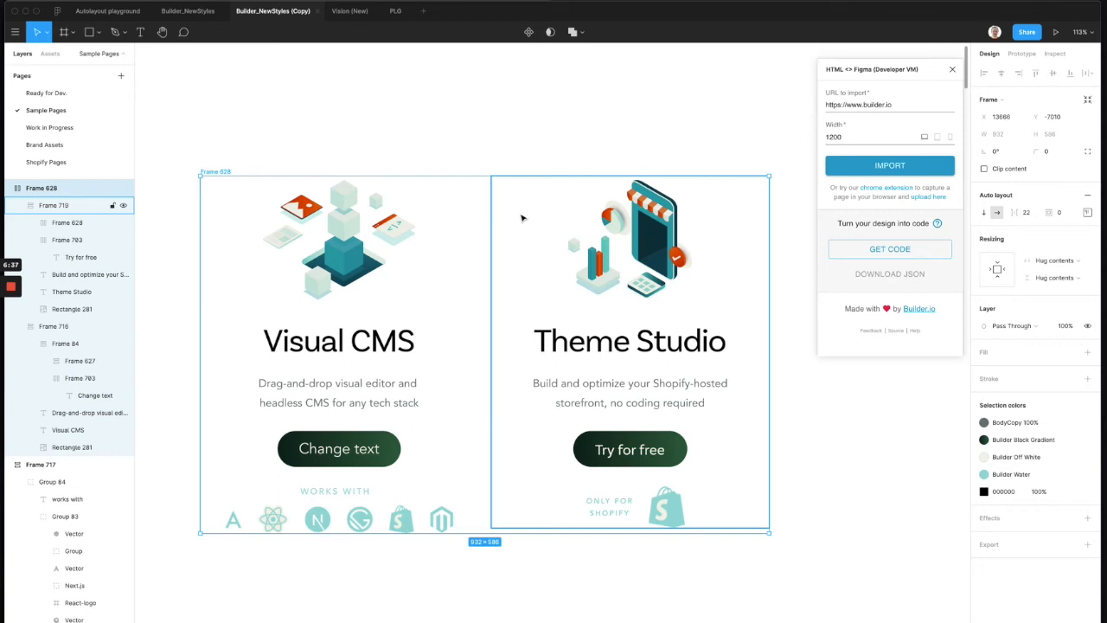
left_click(14, 31)
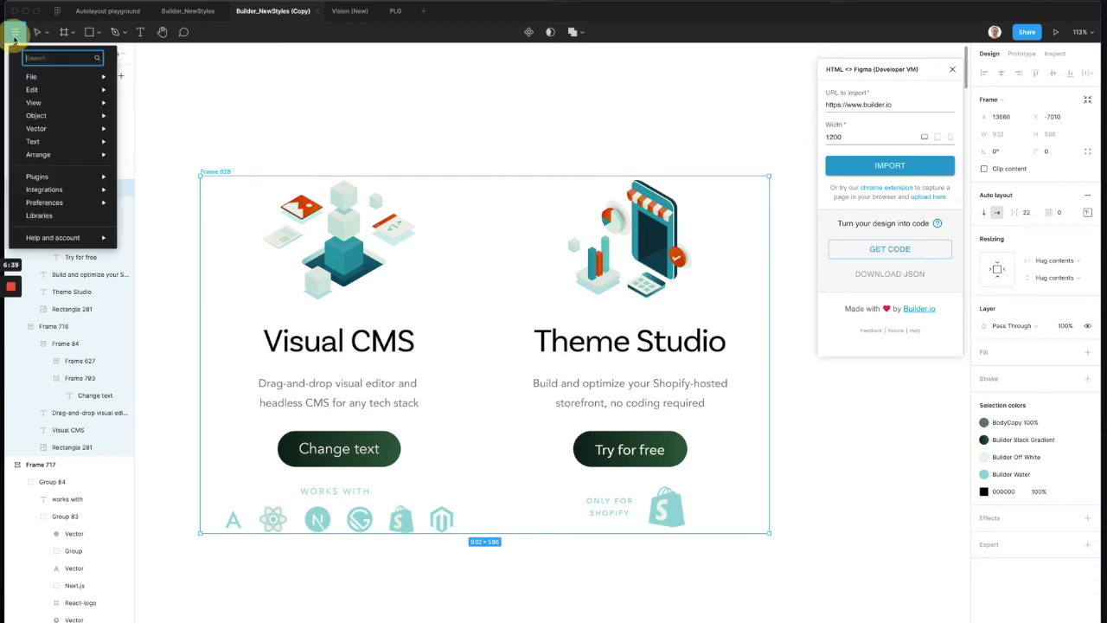
Run the HTML <> Figma plugin on the two-card frame and export its code to Builder.io.
type("html")
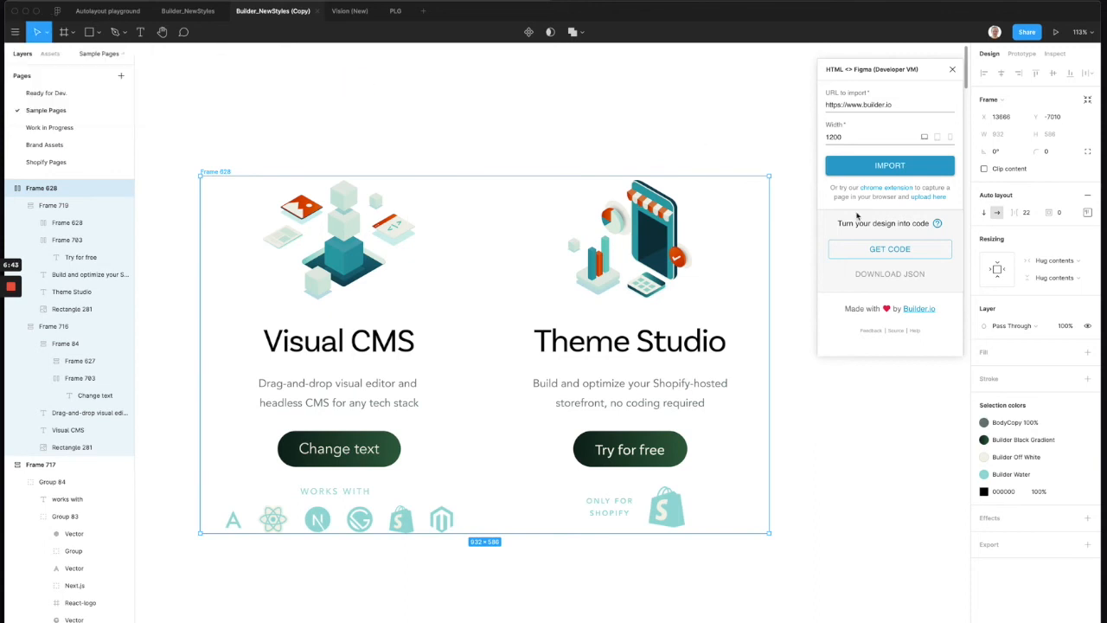
left_click(889, 249)
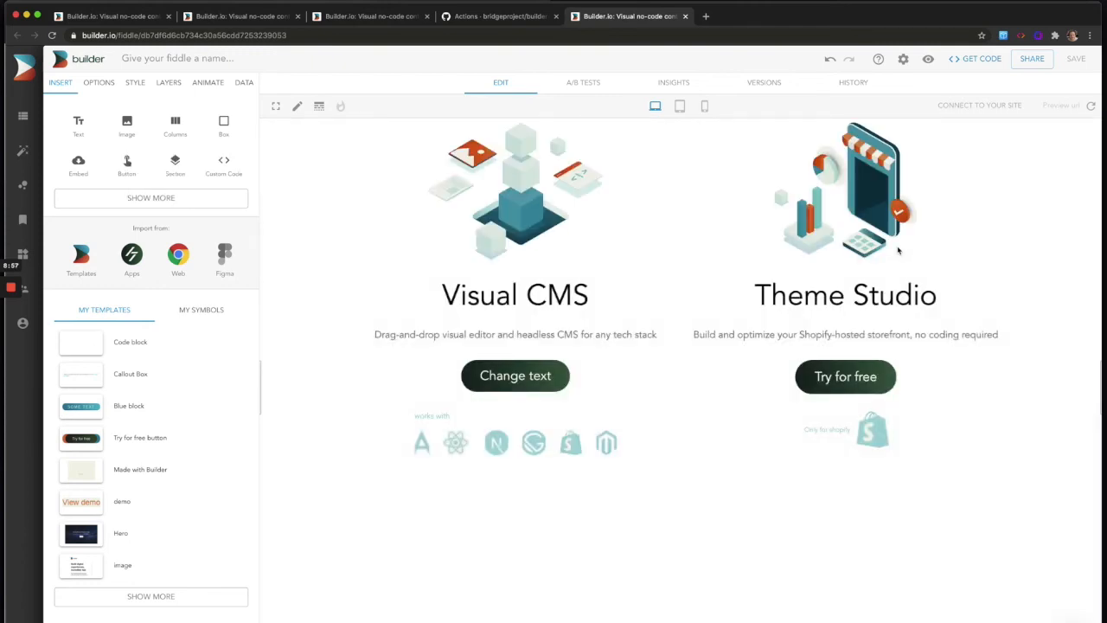
mouse_move(680, 105)
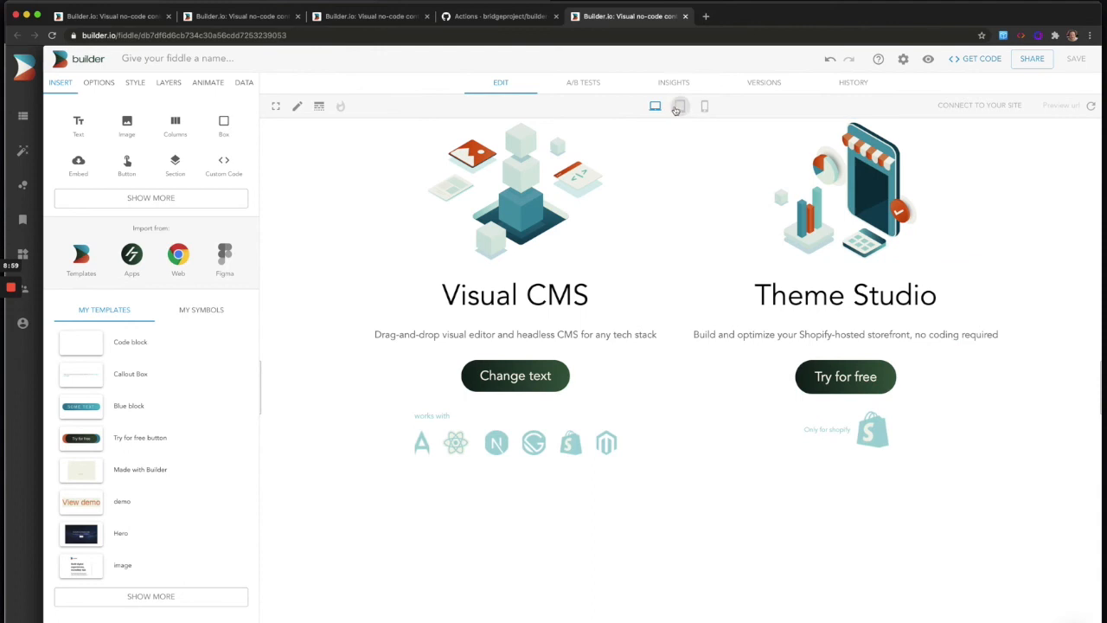
left_click(680, 105)
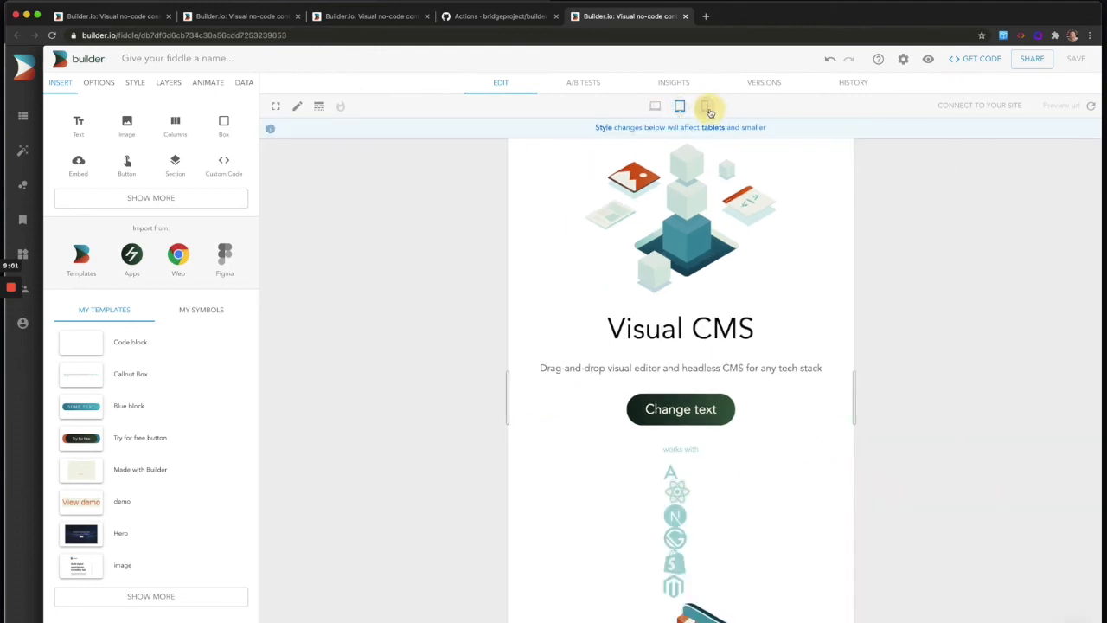
left_click(654, 105)
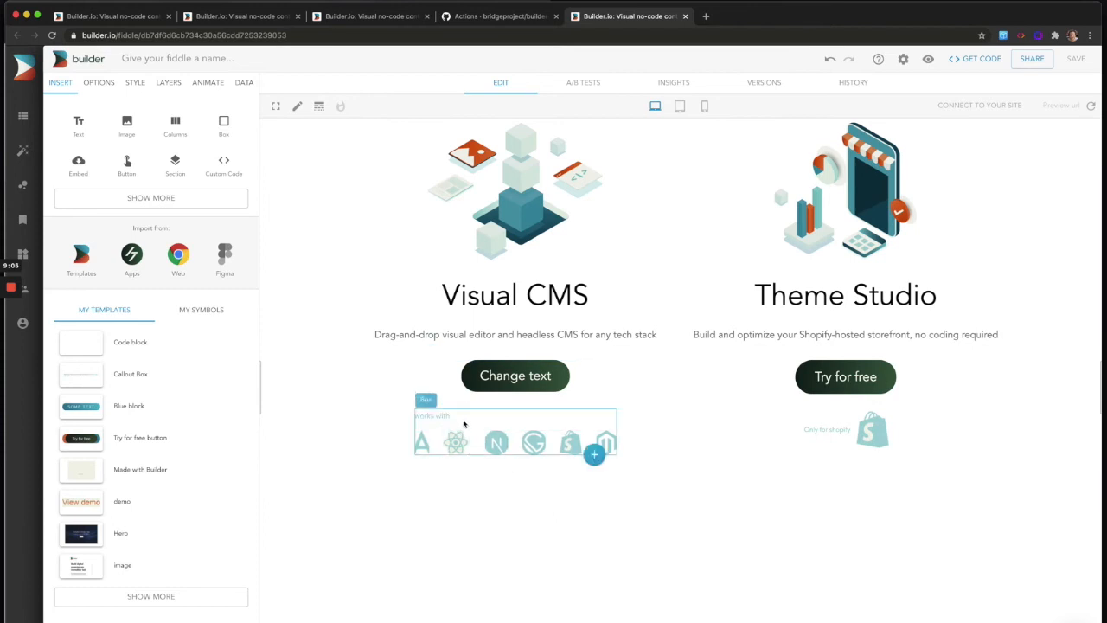
left_click(422, 443)
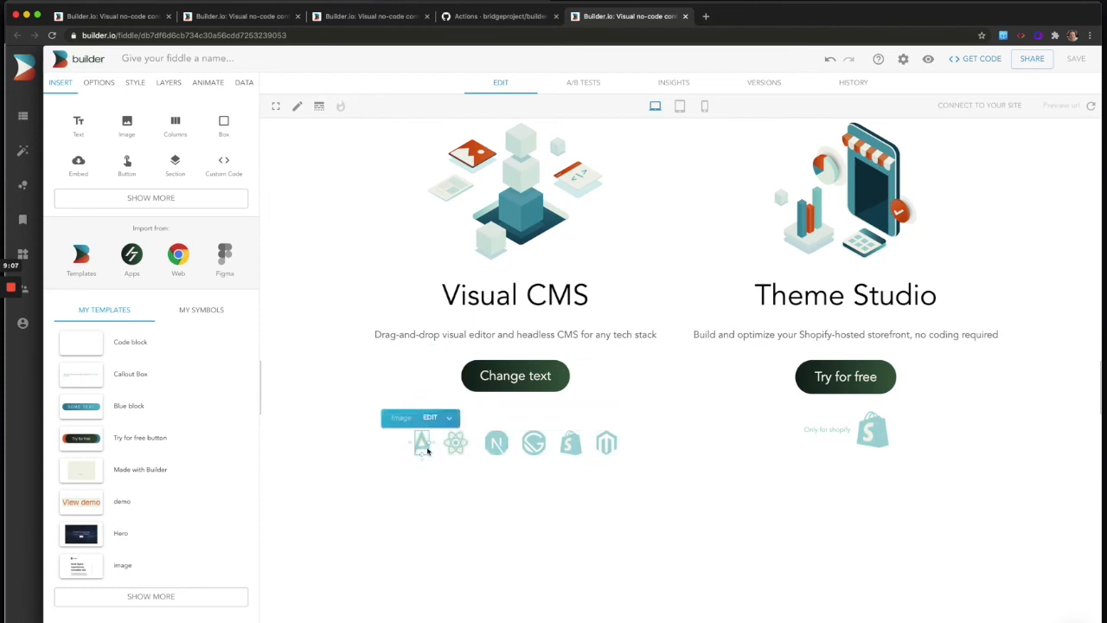
left_click(424, 443)
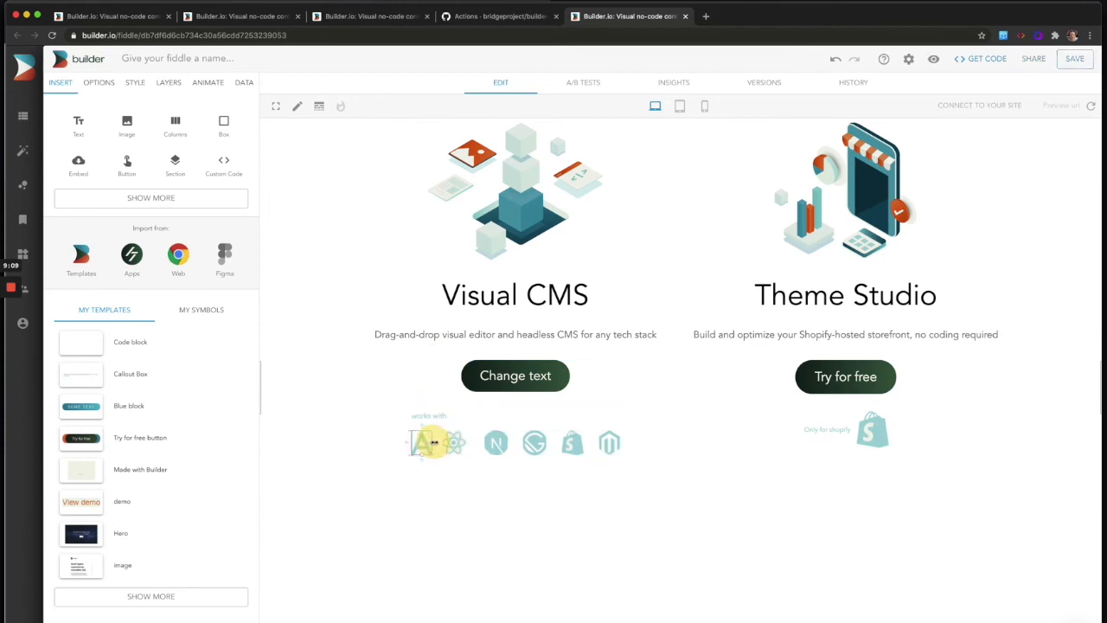
left_click(429, 443)
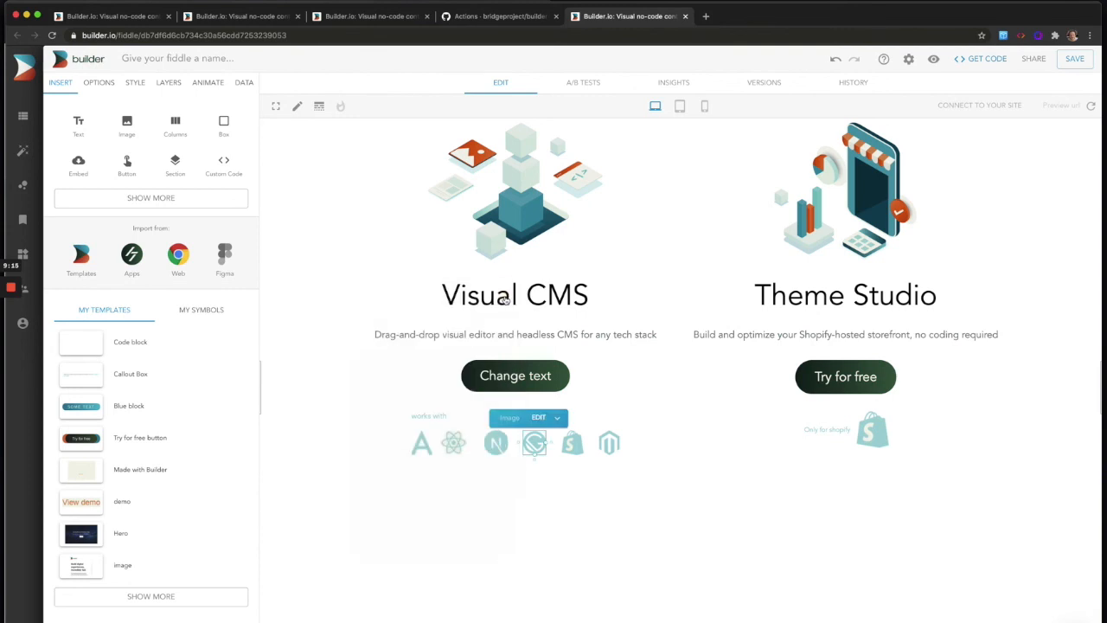
left_click(516, 294)
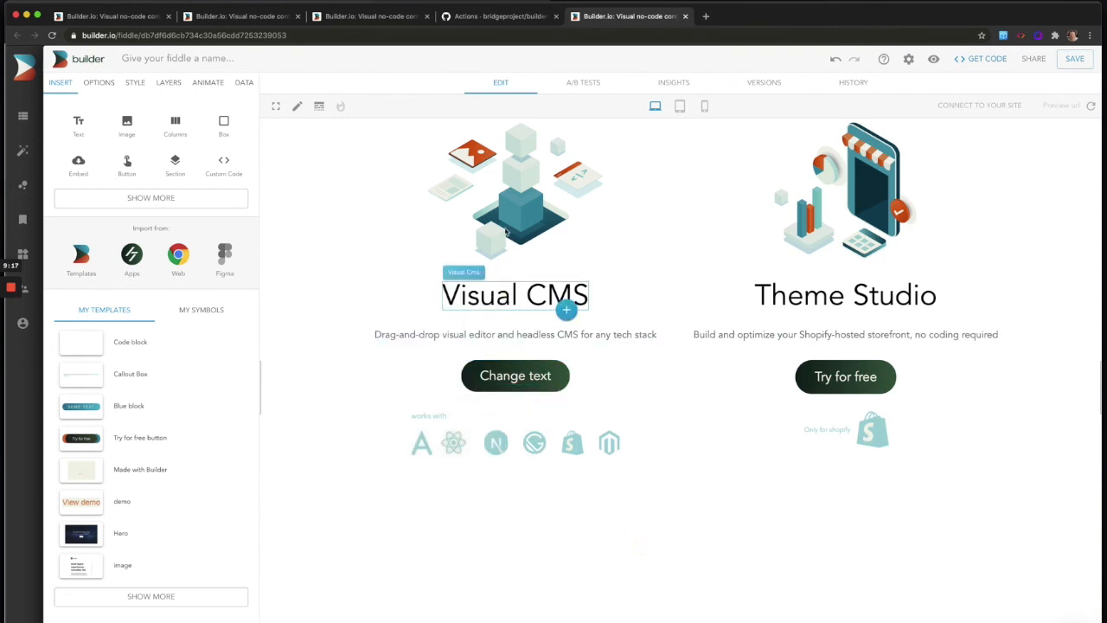
left_click(845, 190)
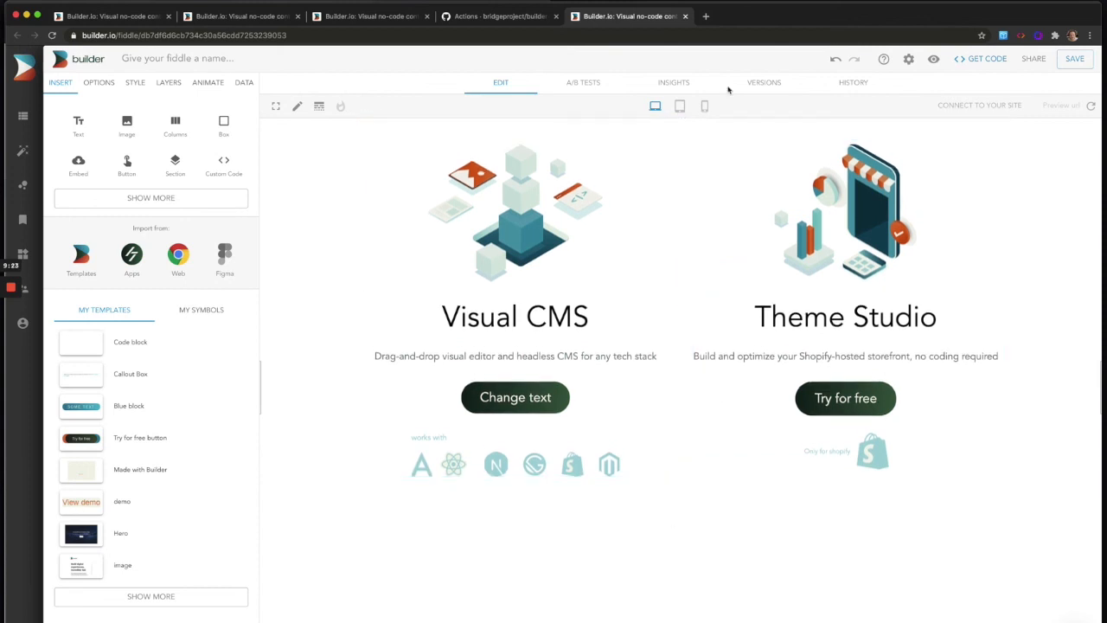
Preview the section at tablet width and inspect the logo box's style settings.
left_click(682, 106)
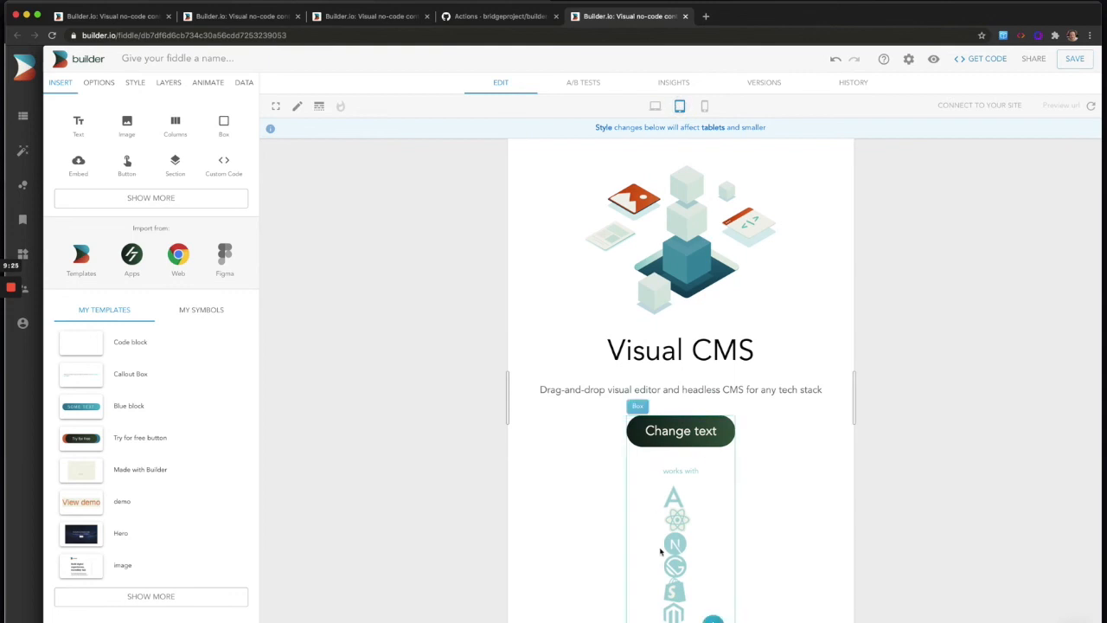
left_click(680, 350)
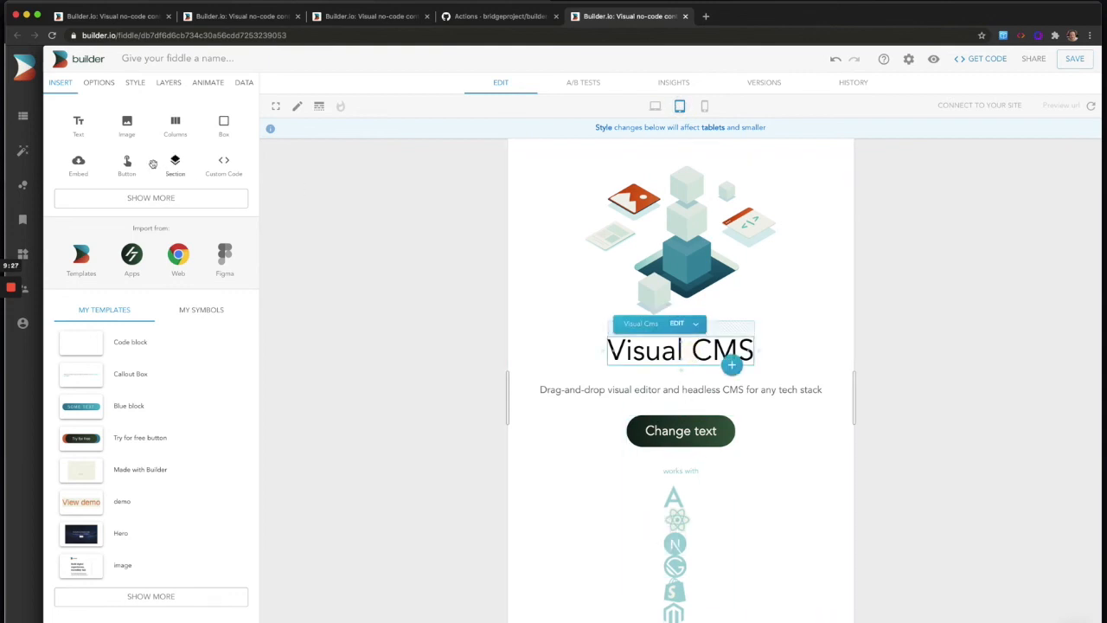
left_click(135, 84)
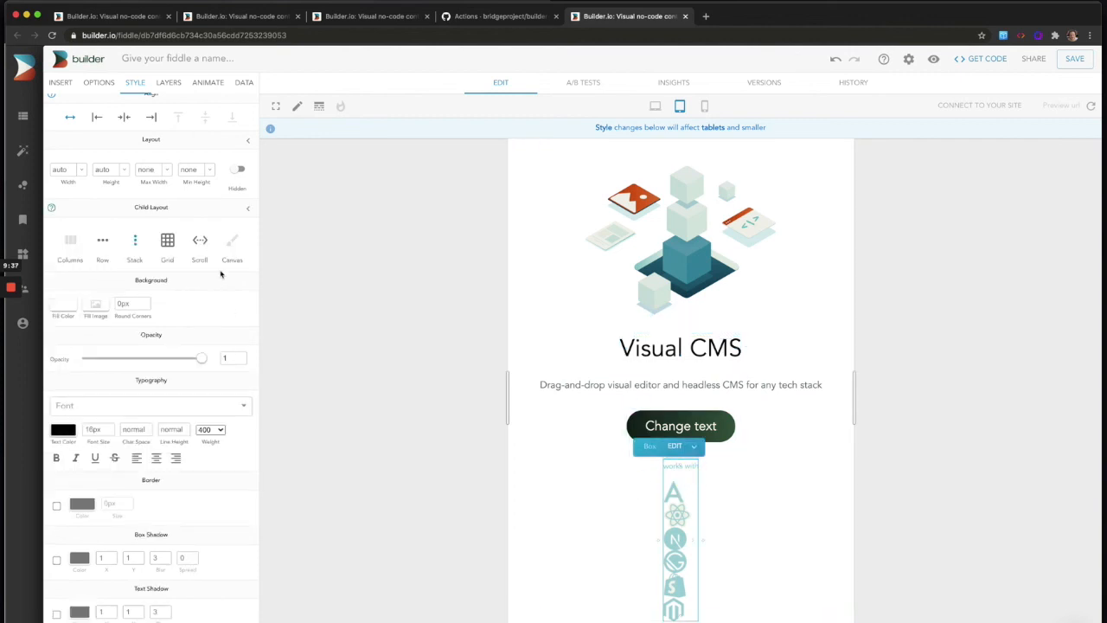
left_click(102, 239)
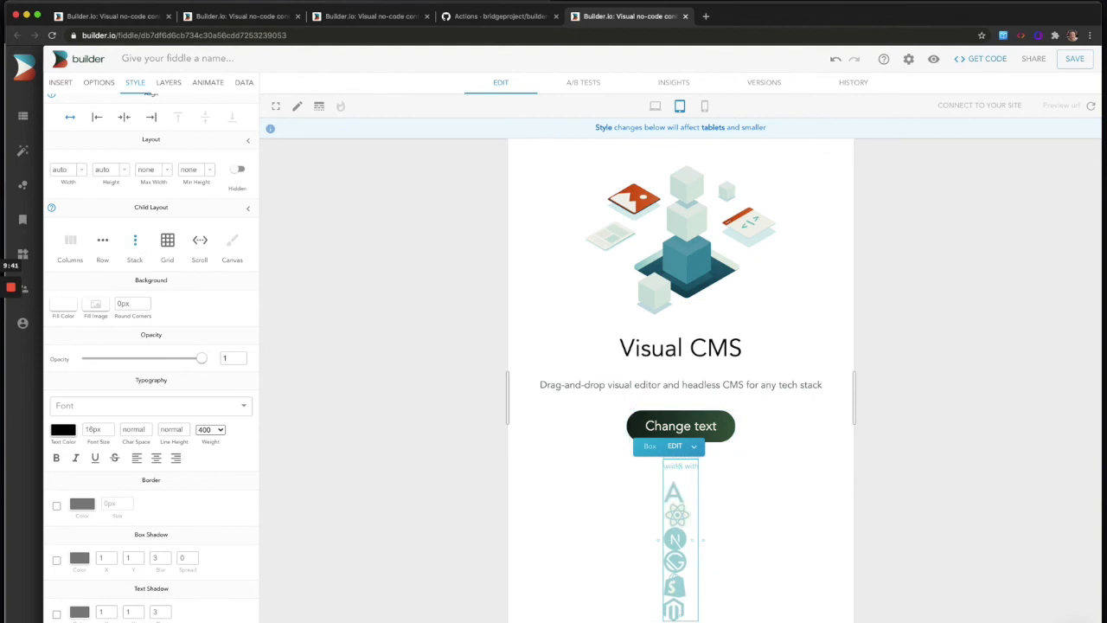
Show the layer tree and review the logo Columns' advanced stacking options.
left_click(170, 83)
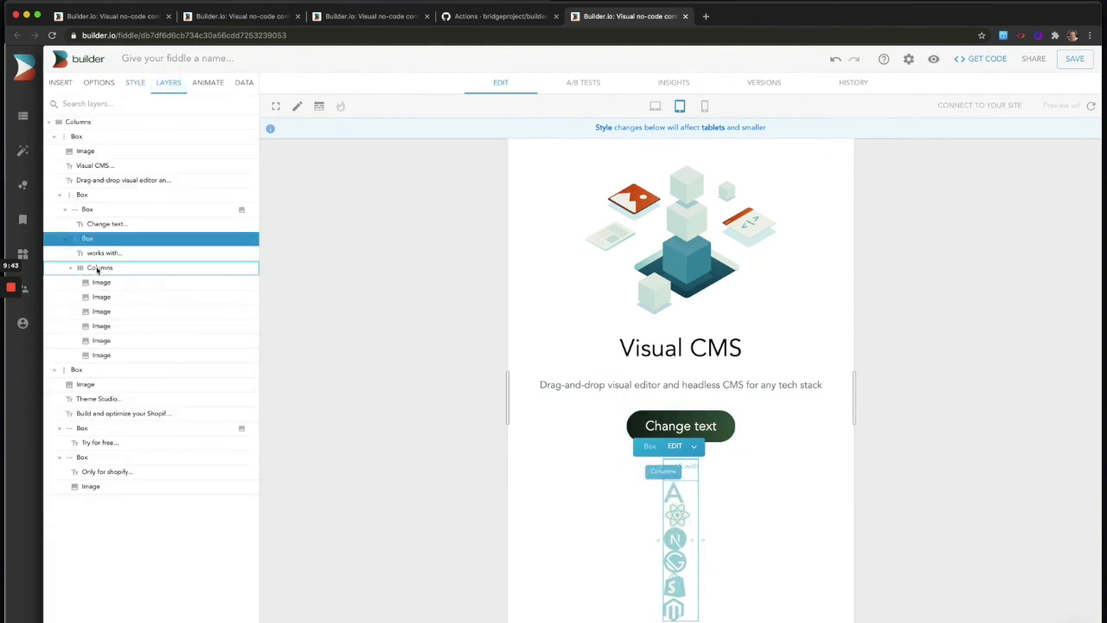
left_click(100, 266)
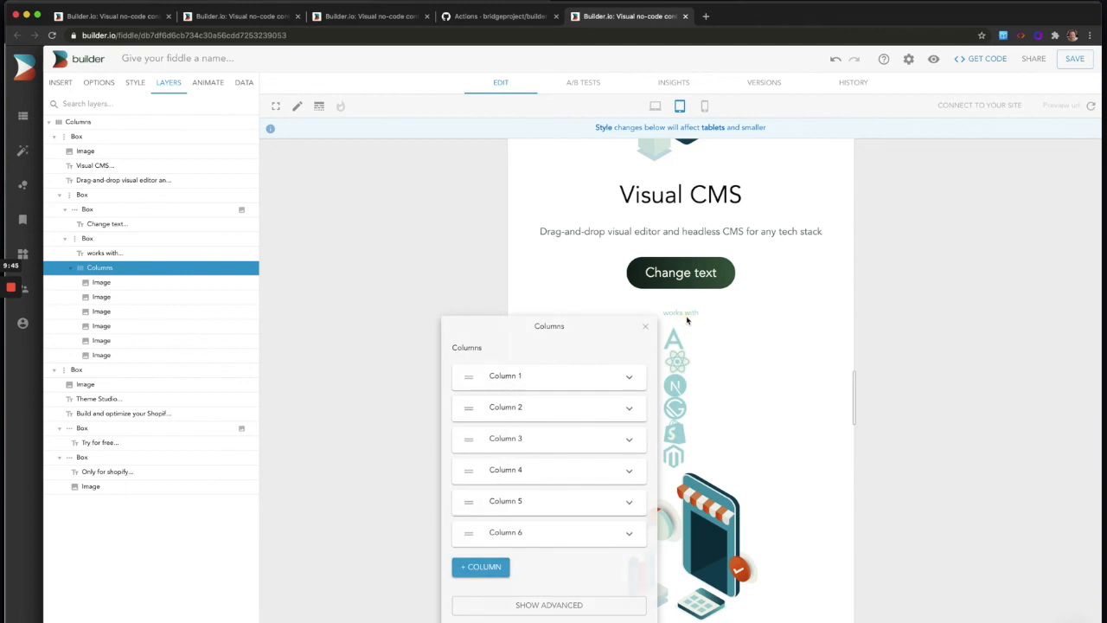
left_click(550, 605)
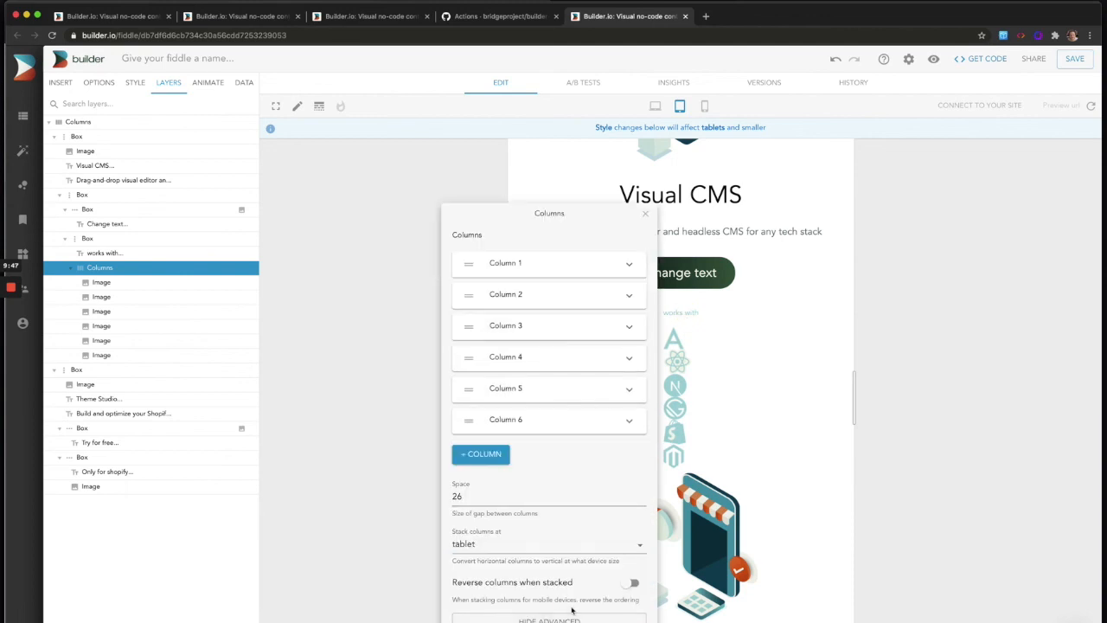
left_click(550, 544)
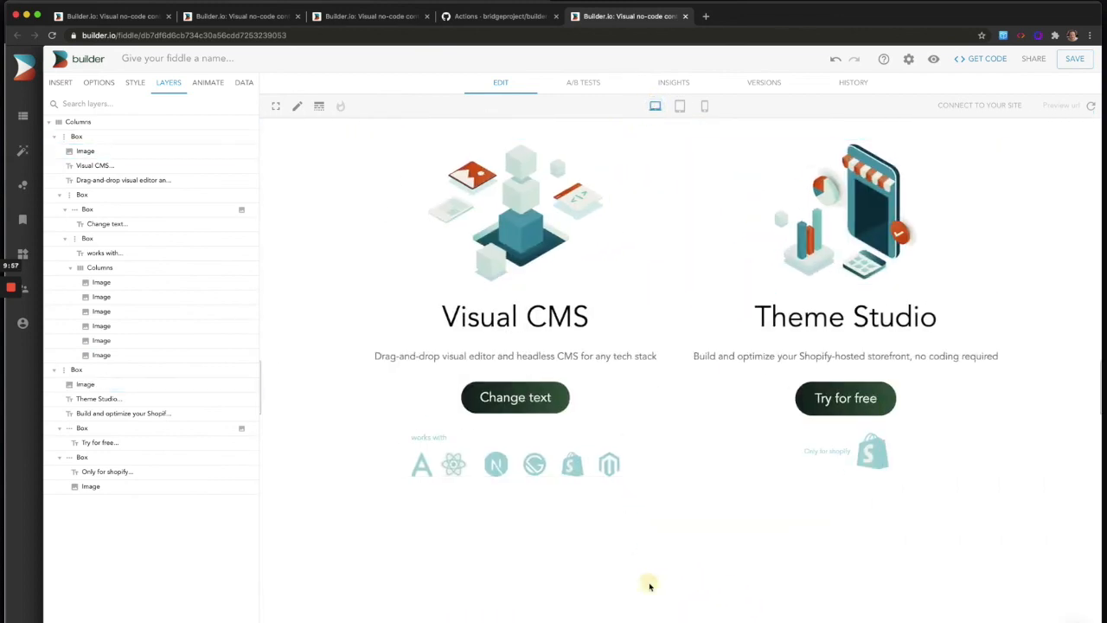
left_click(985, 59)
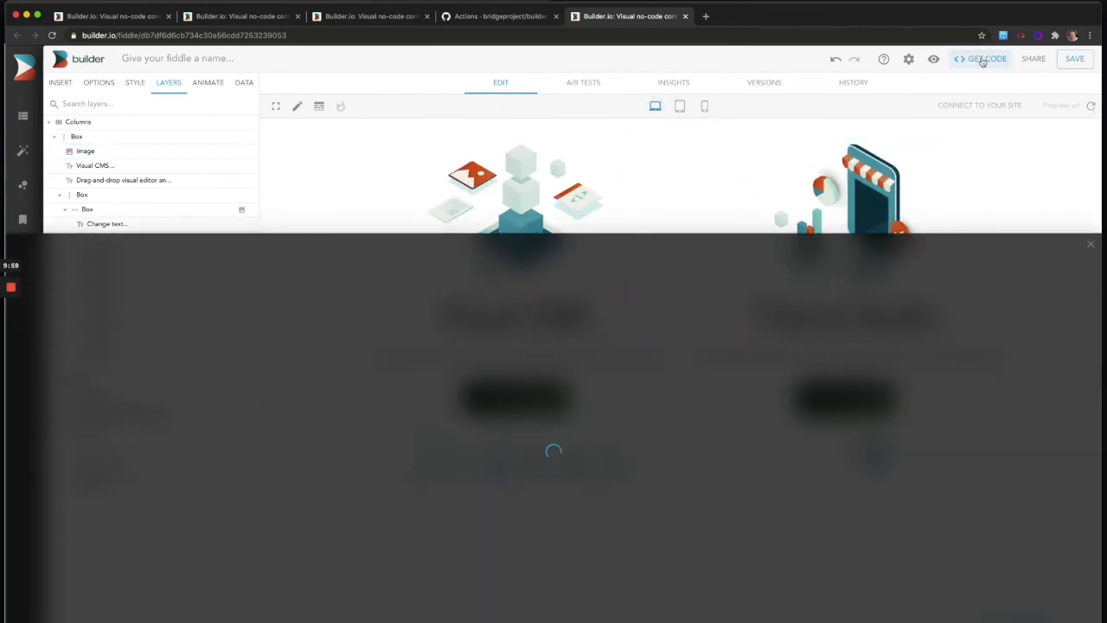
left_click(986, 58)
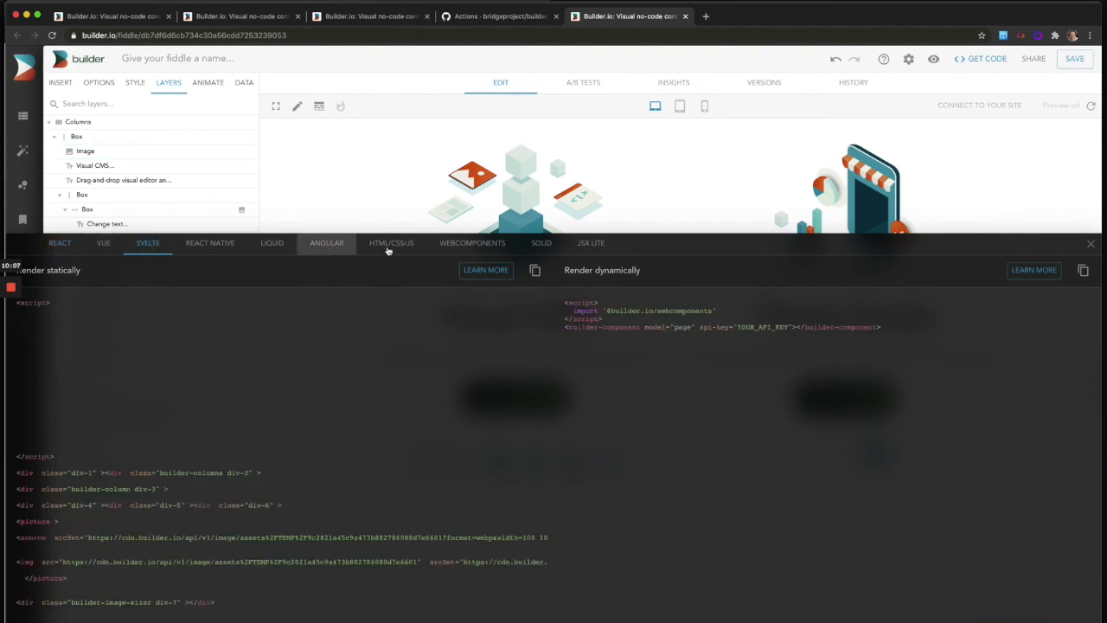
left_click(391, 242)
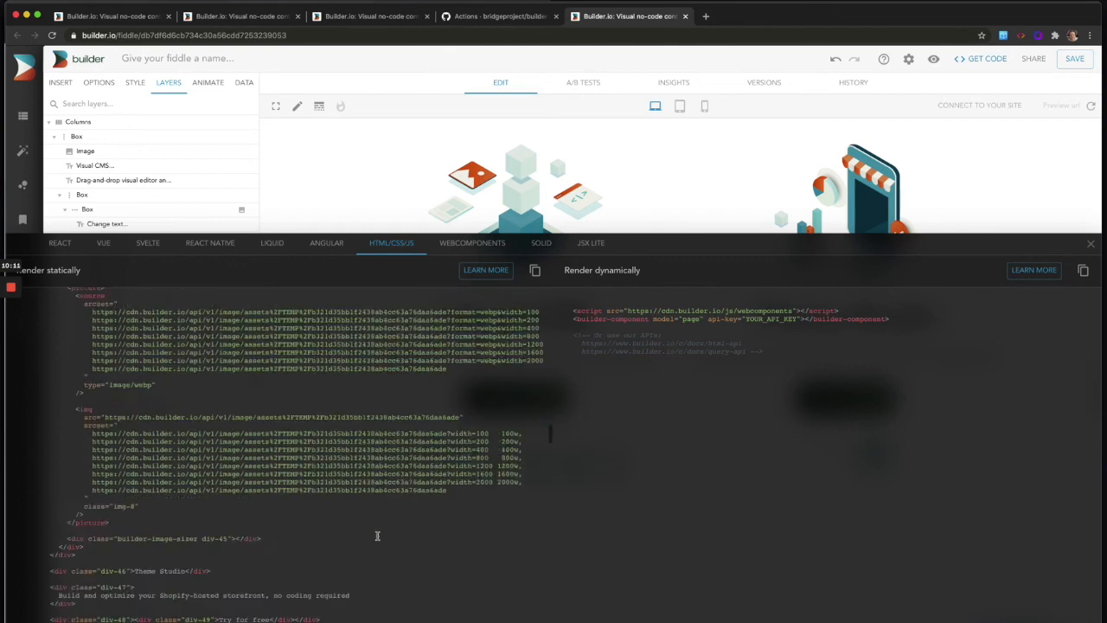
left_click(86, 151)
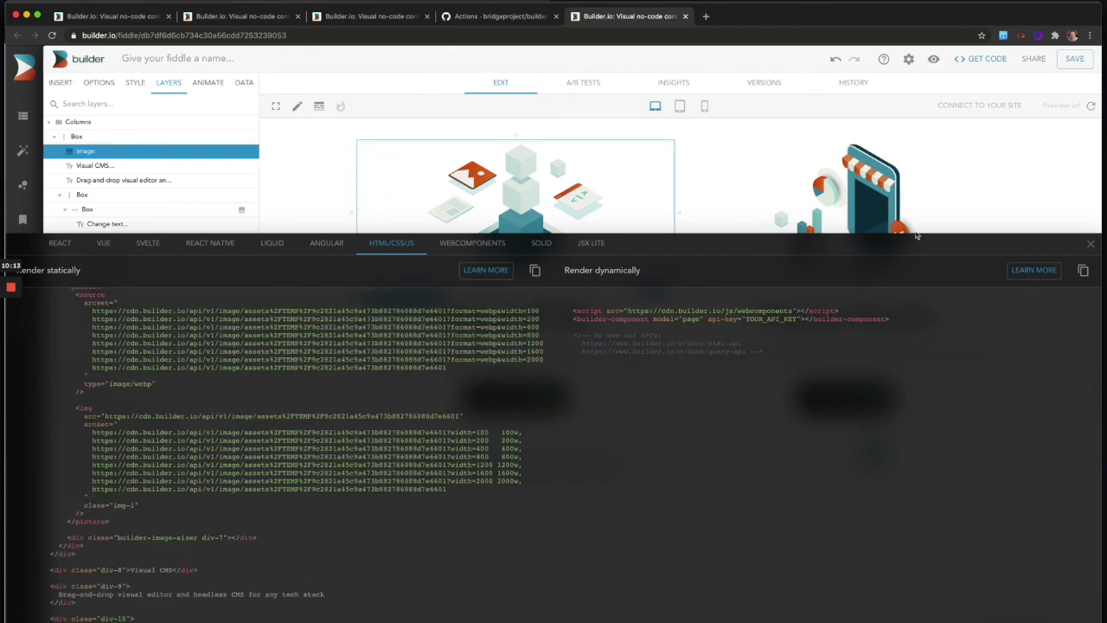
left_click(1090, 242)
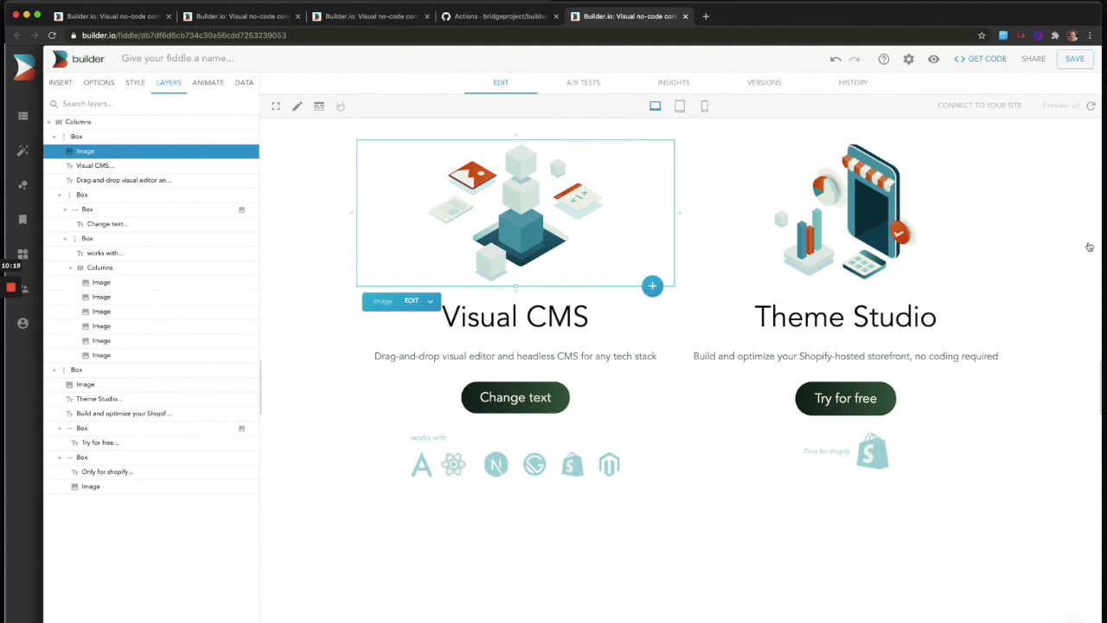
mouse_move(684, 225)
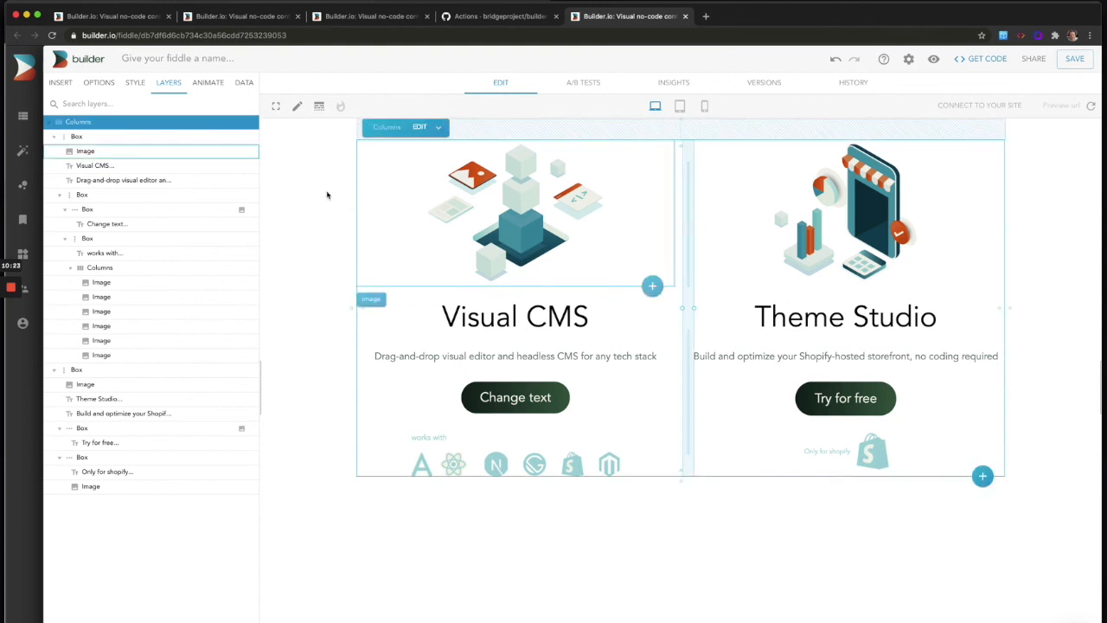
Save the two-column Columns section as a template named "Onboarding".
left_click(61, 84)
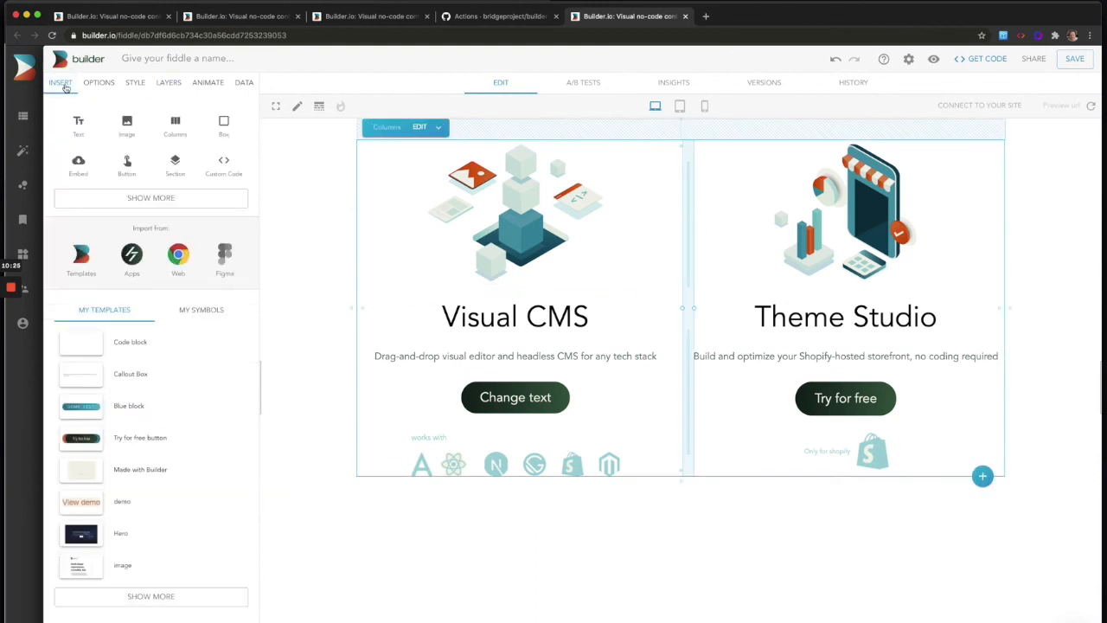
left_click(439, 128)
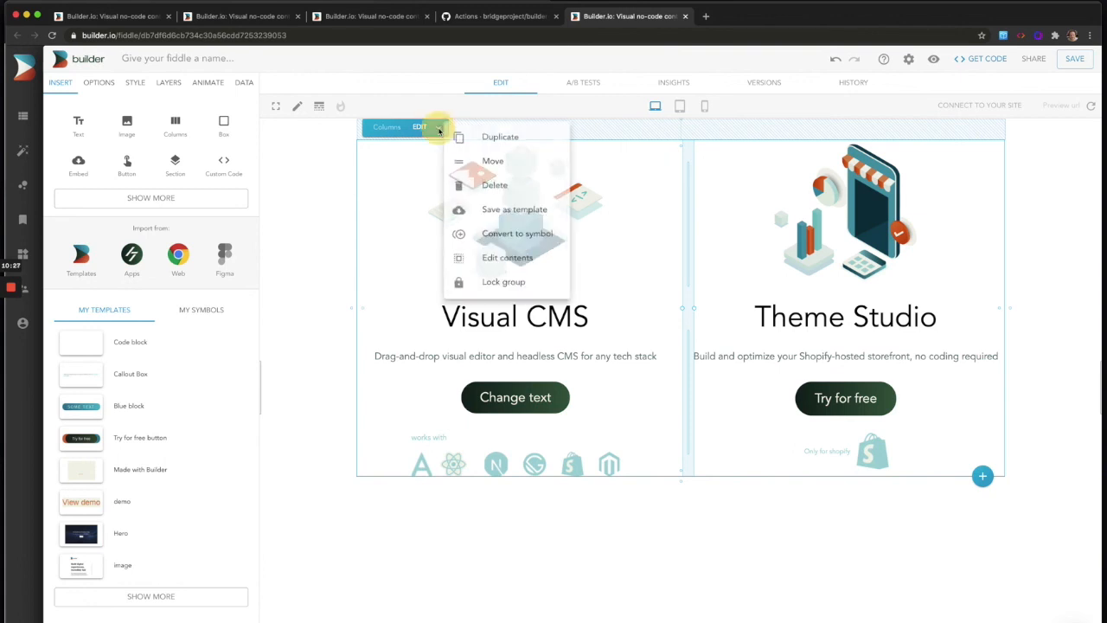
left_click(514, 210)
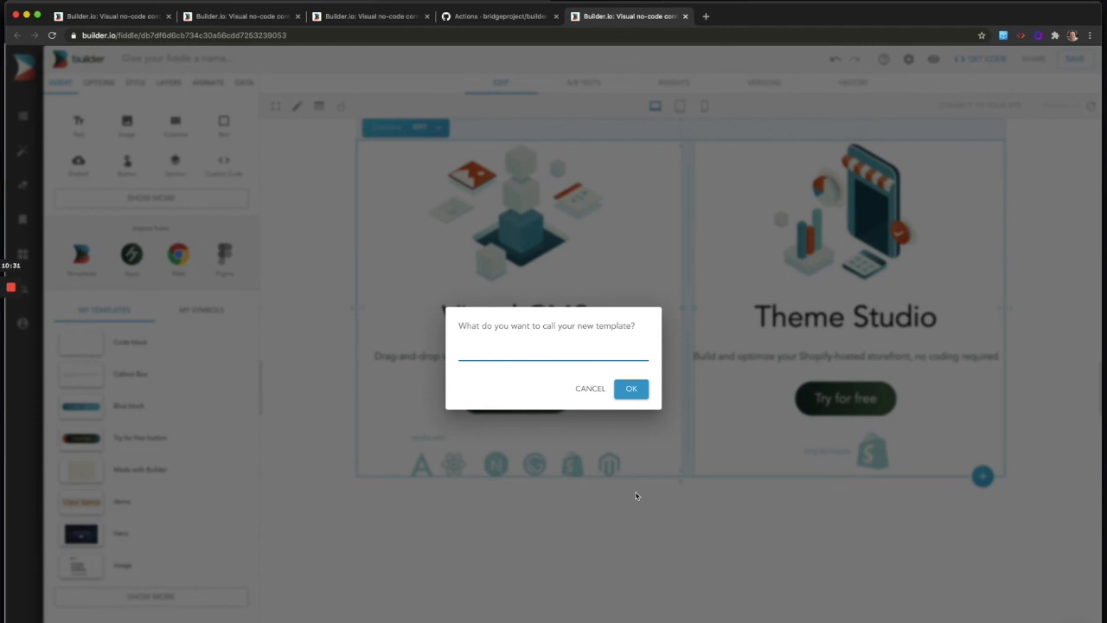
type("Onboarding")
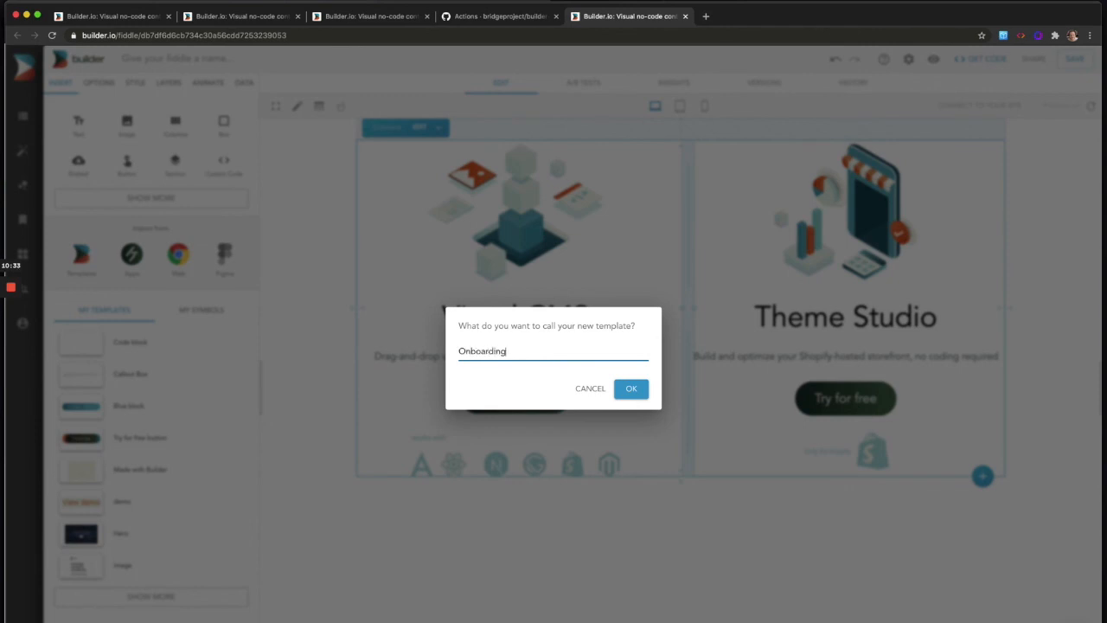
left_click(630, 388)
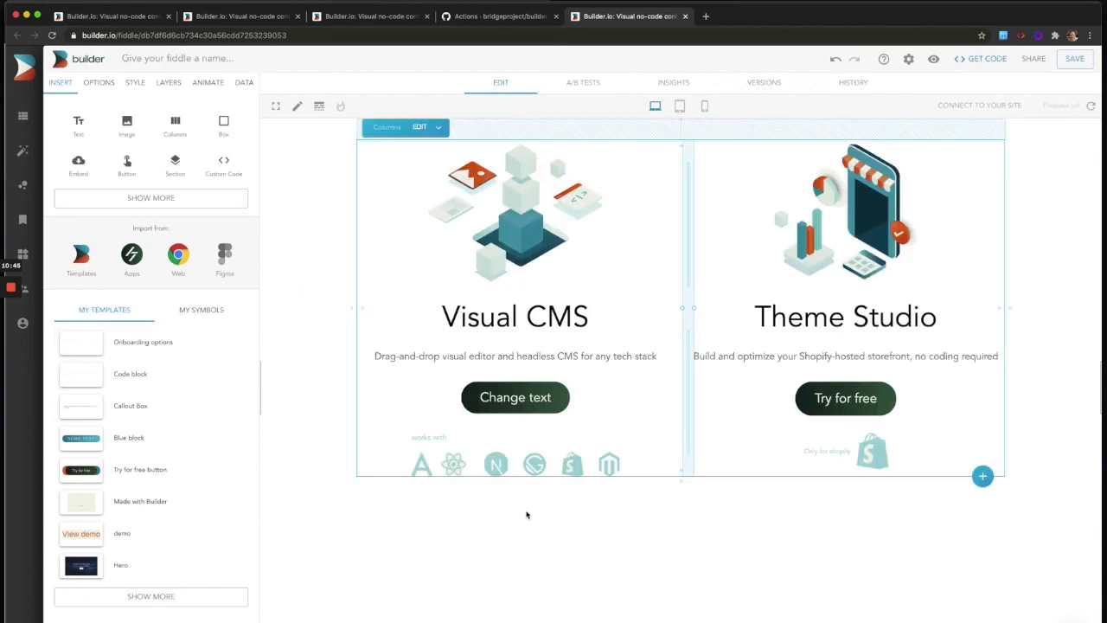
double_click(515, 315)
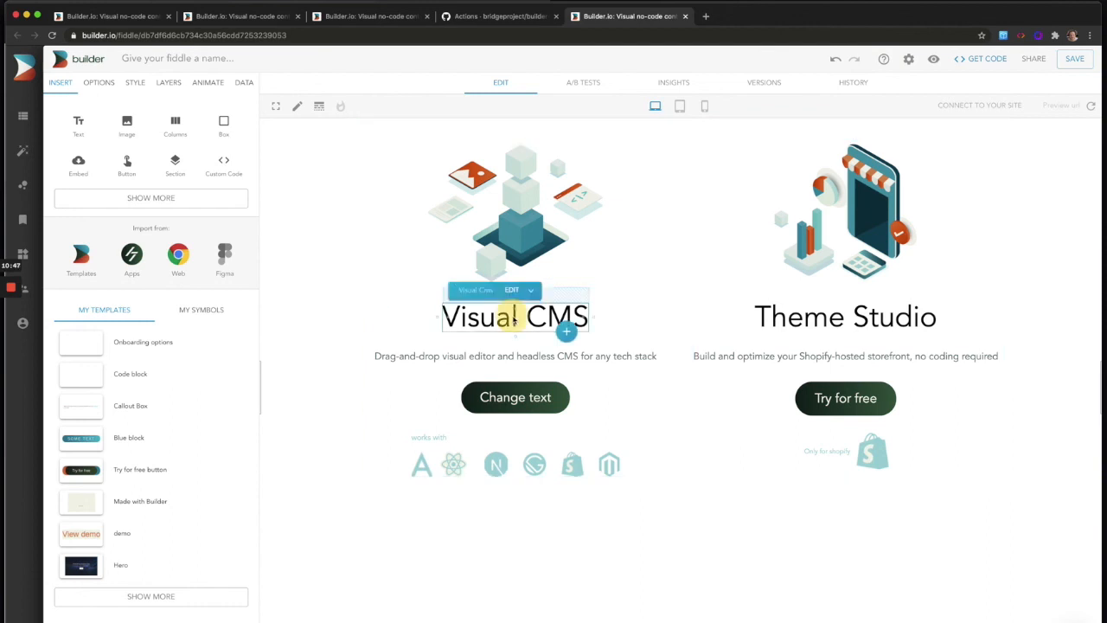